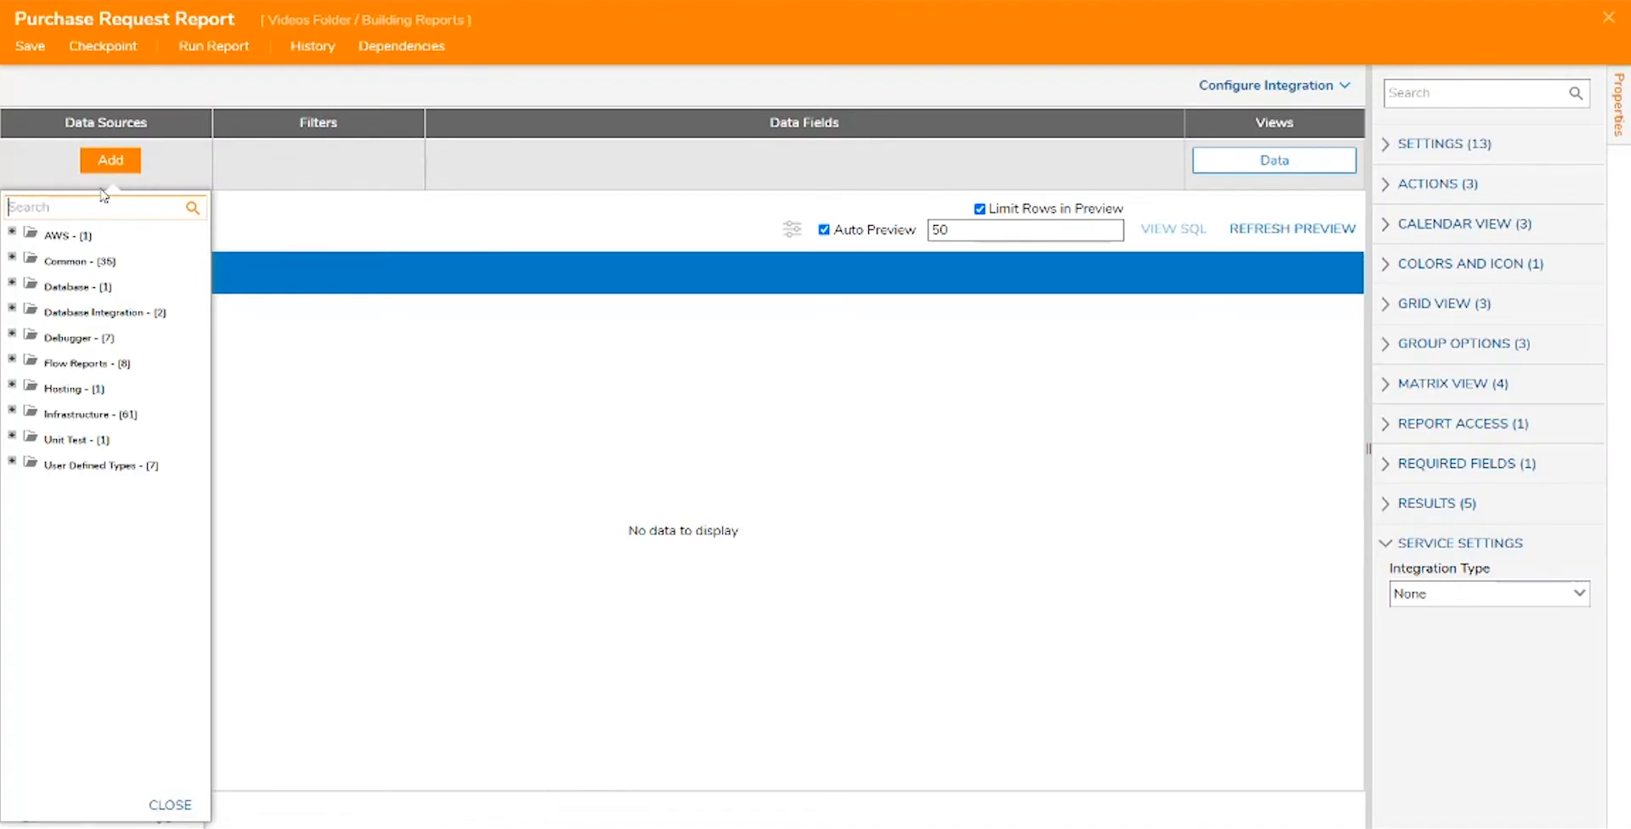
Add Company Purchase Request as the report's data source, found by searching 'purchase'
{"action": "type", "text": "purchase"}
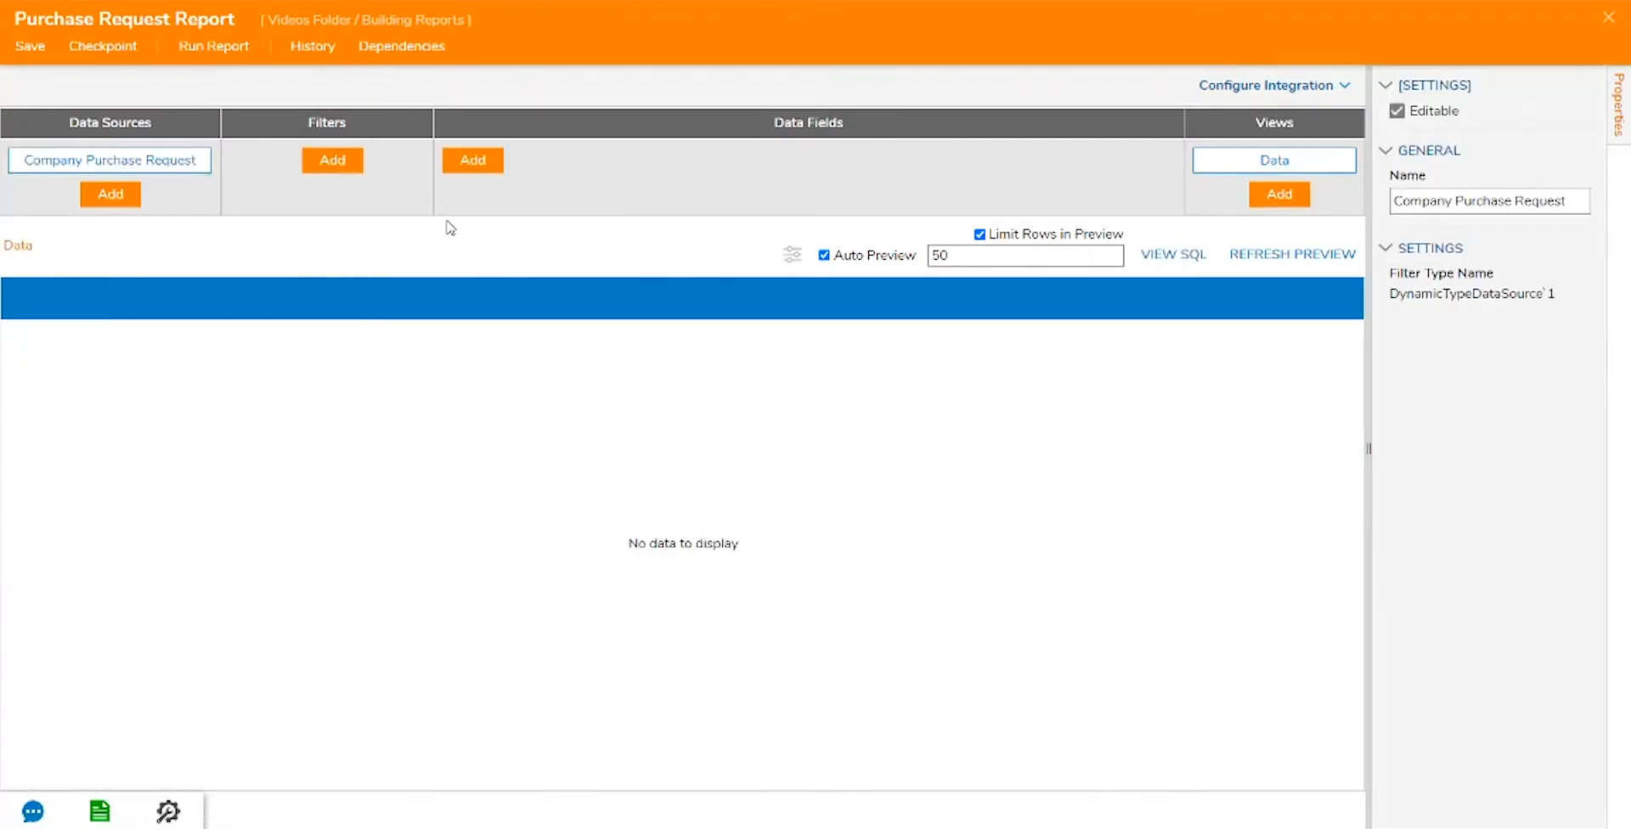
Add the eight columns from Requested Date through Status and format the amount field as Currency
{"action": "left_click", "coordinate": [473, 160]}
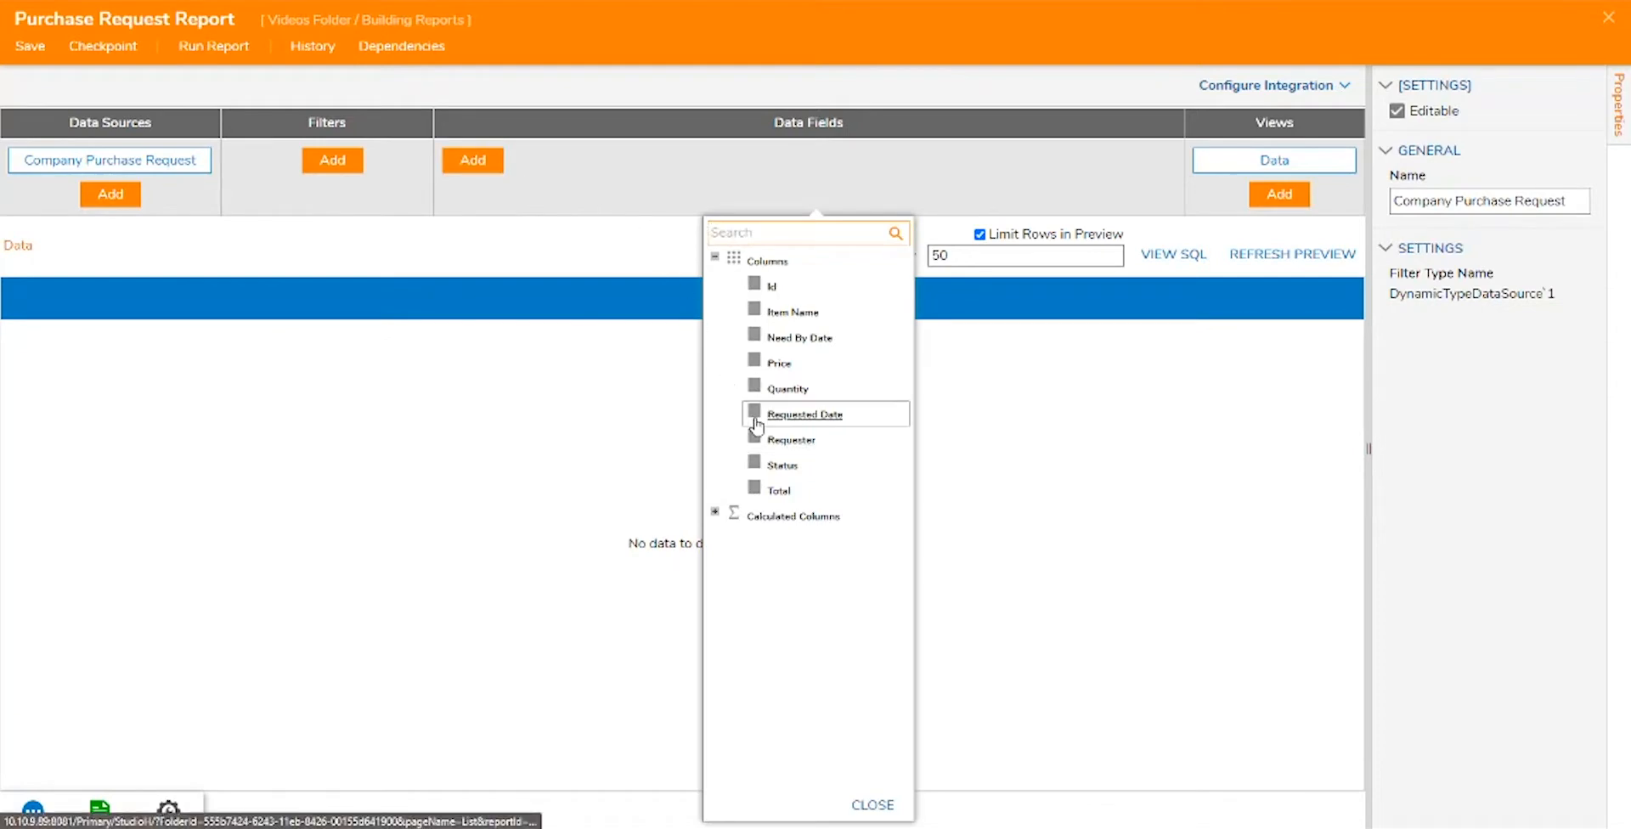
{"action": "left_click", "coordinate": [754, 337]}
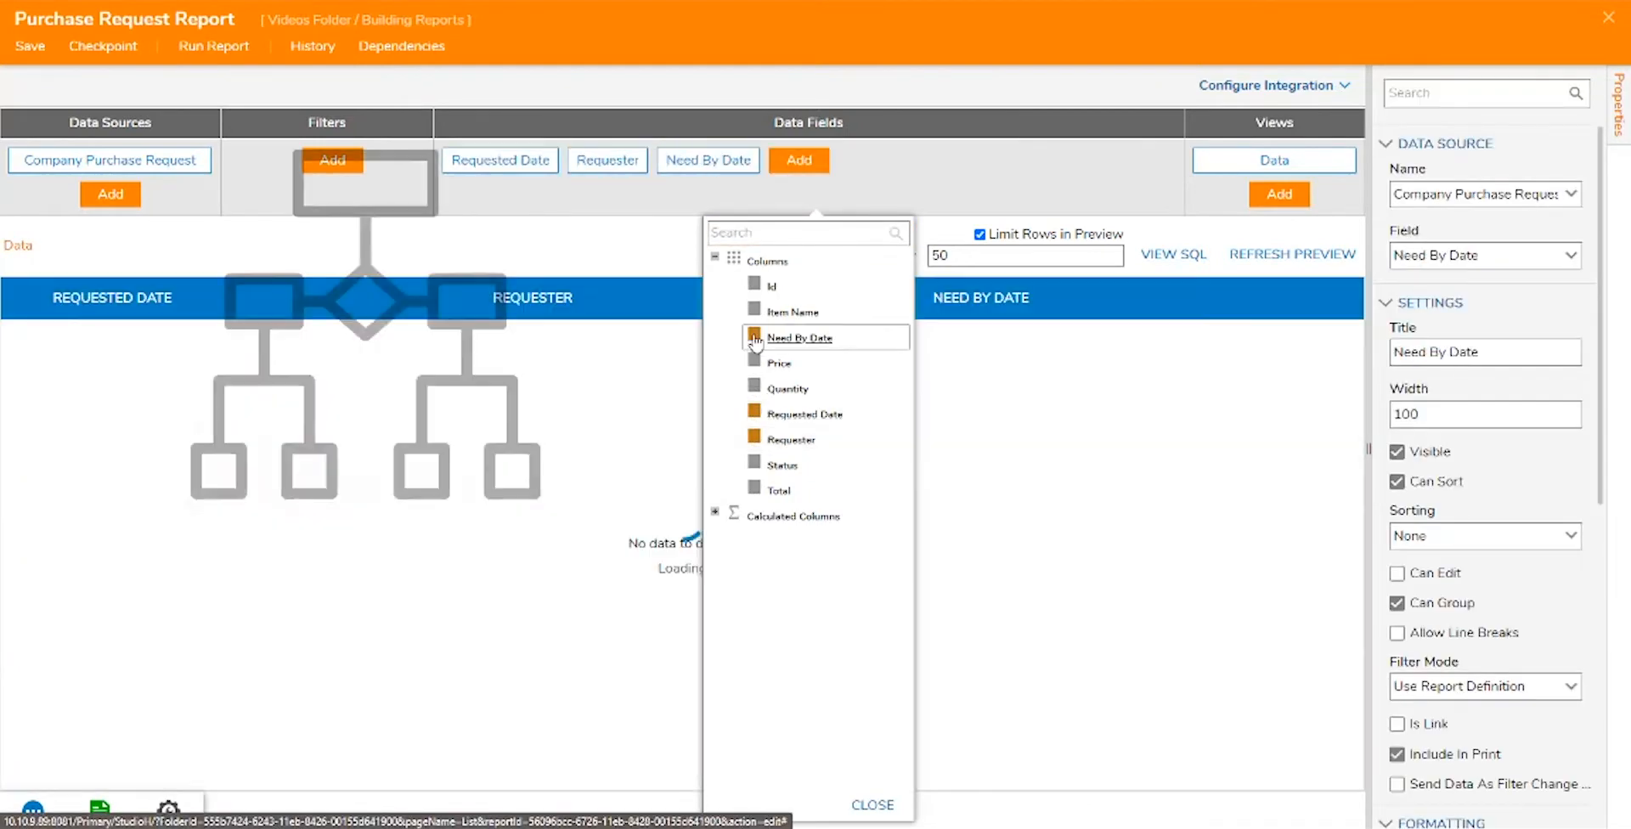
{"action": "left_click", "coordinate": [755, 311]}
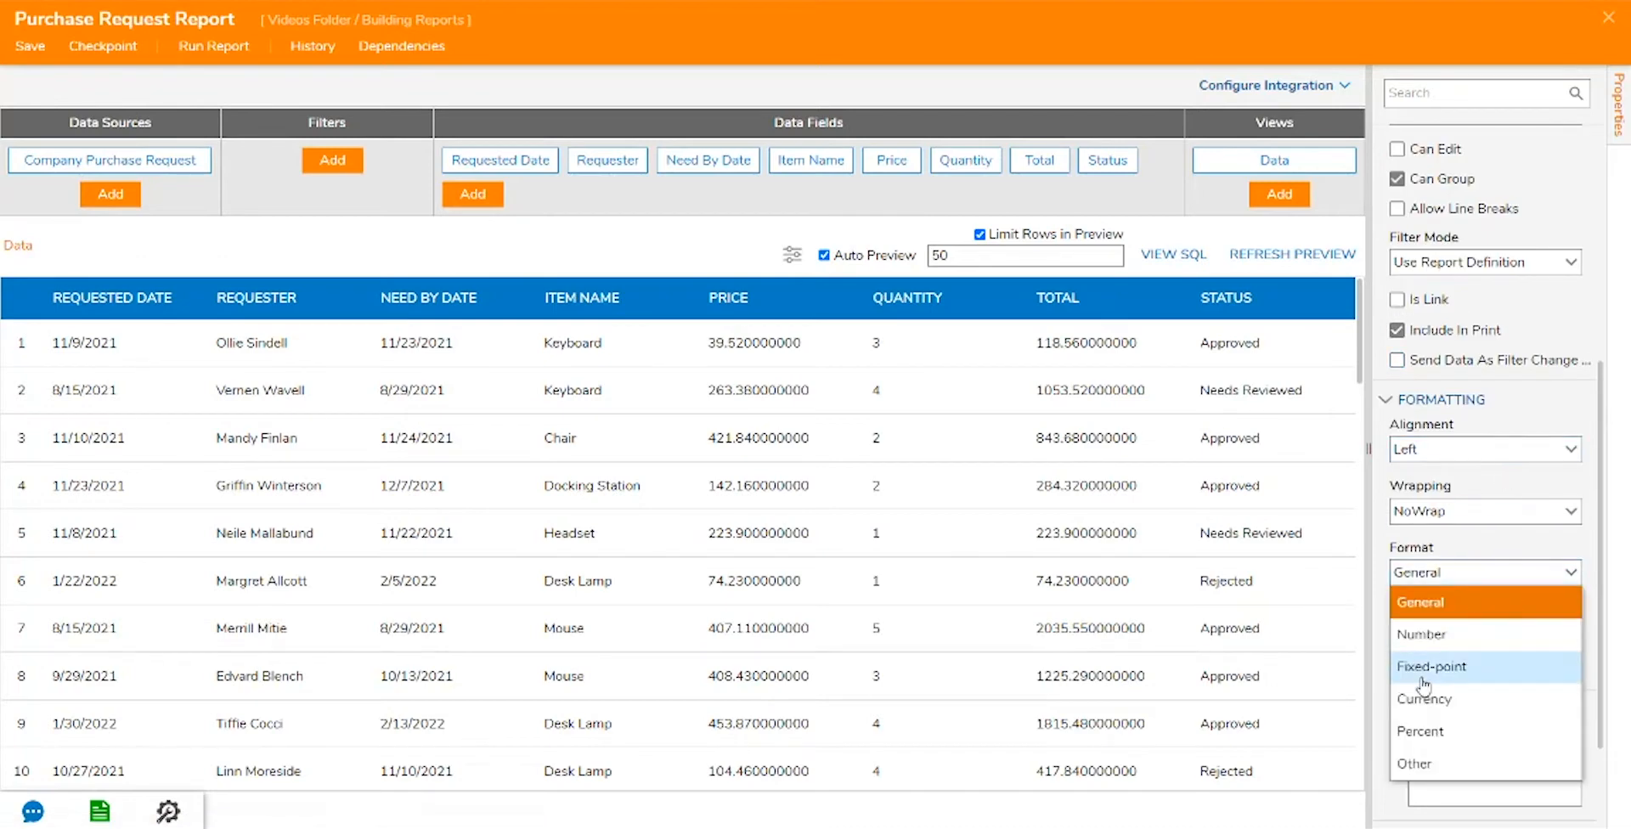
{"action": "left_click", "coordinate": [1424, 699]}
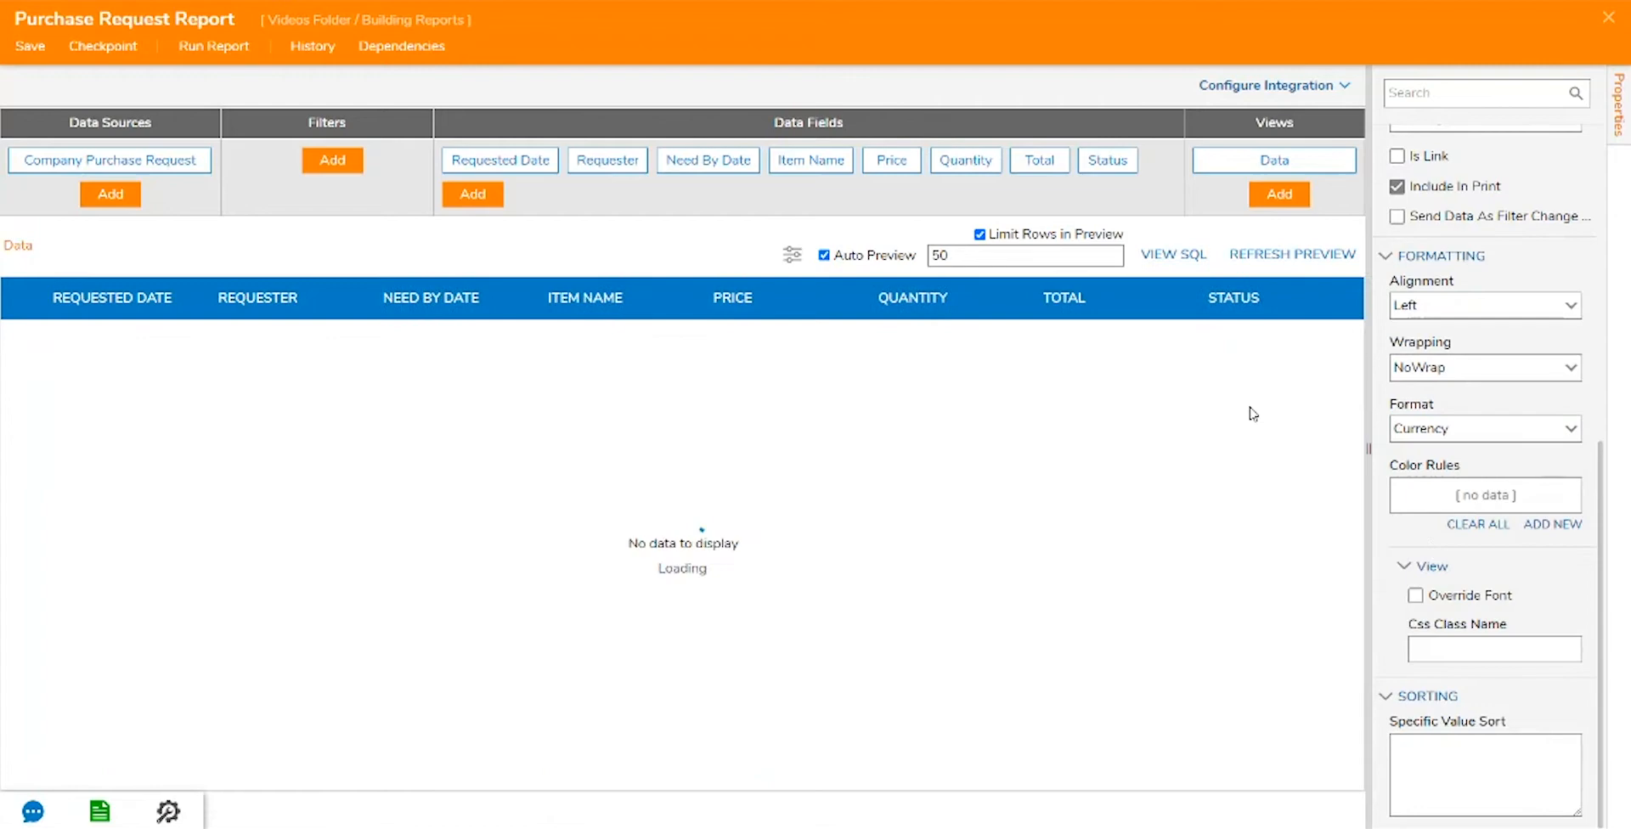
Add a Quantity Less Than filter with value 5
{"action": "left_click", "coordinate": [333, 159]}
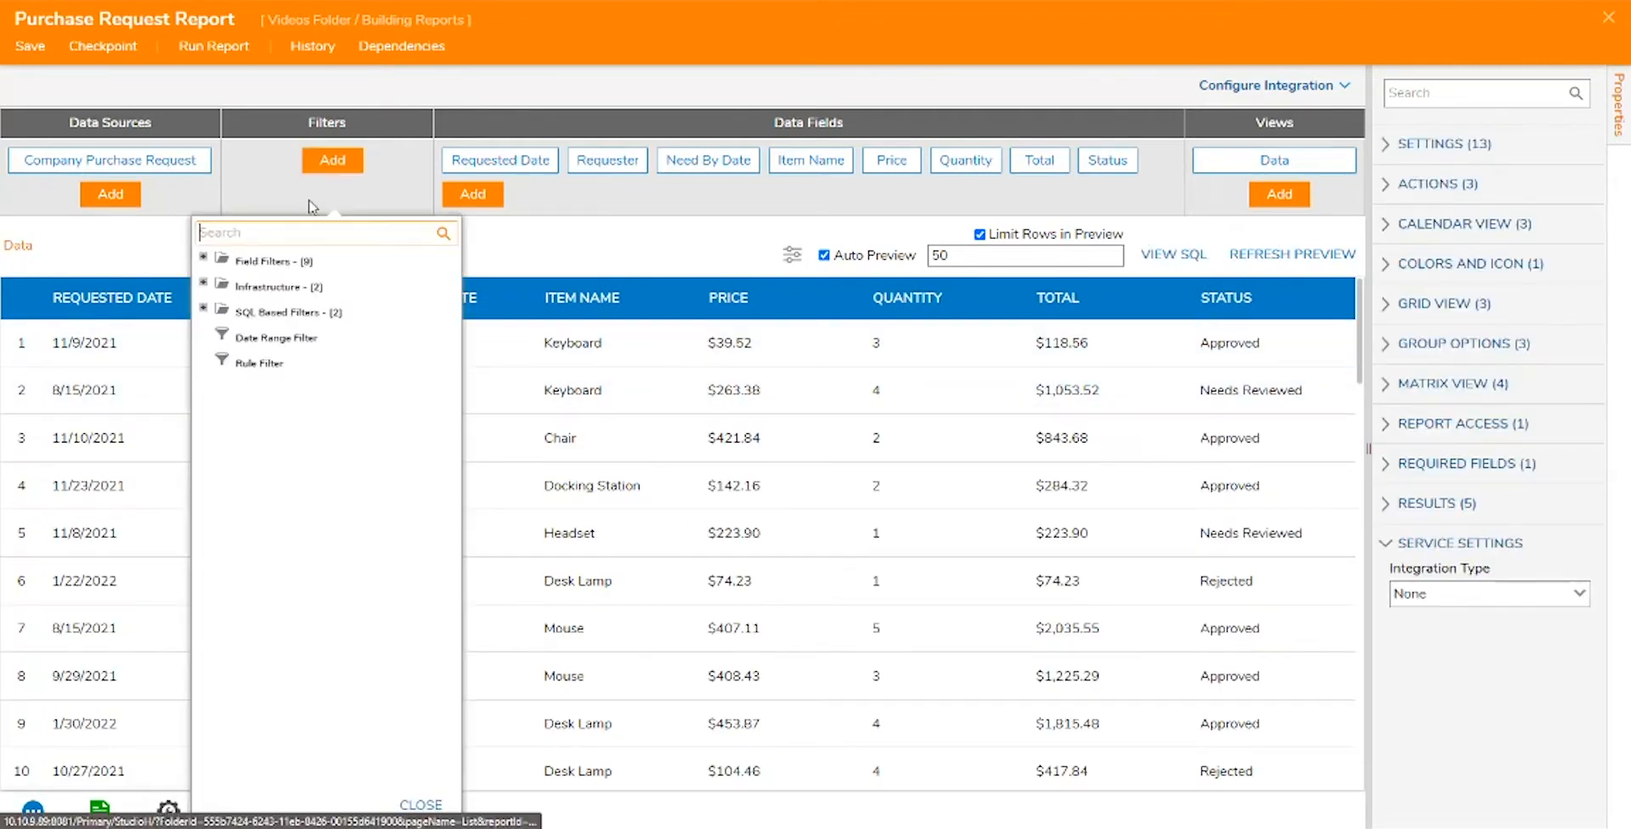
{"action": "type", "text": "Quantity"}
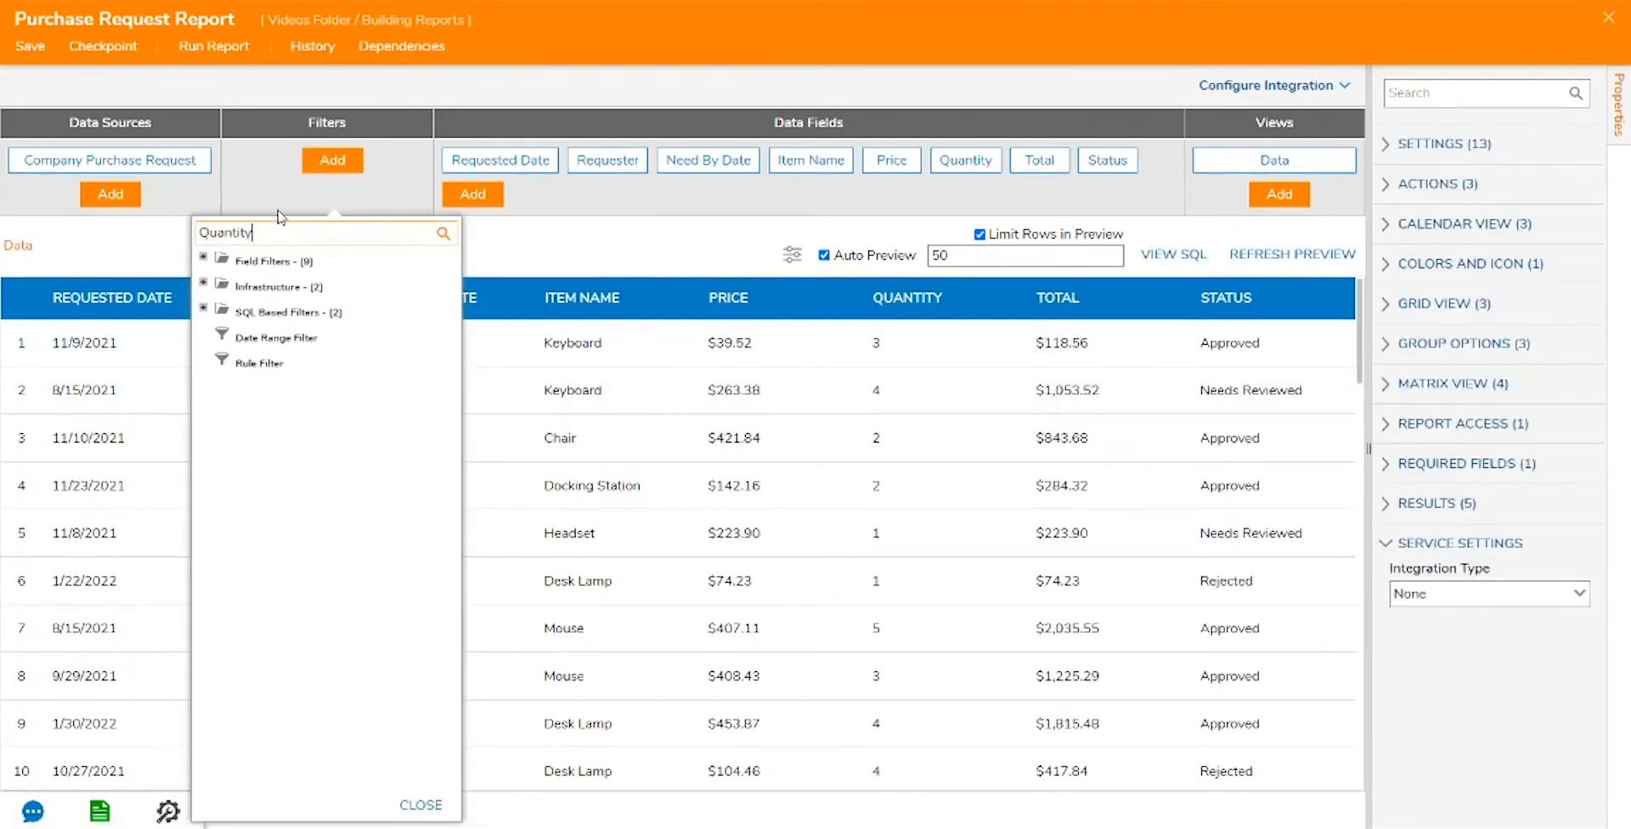
{"action": "left_click", "coordinate": [276, 299]}
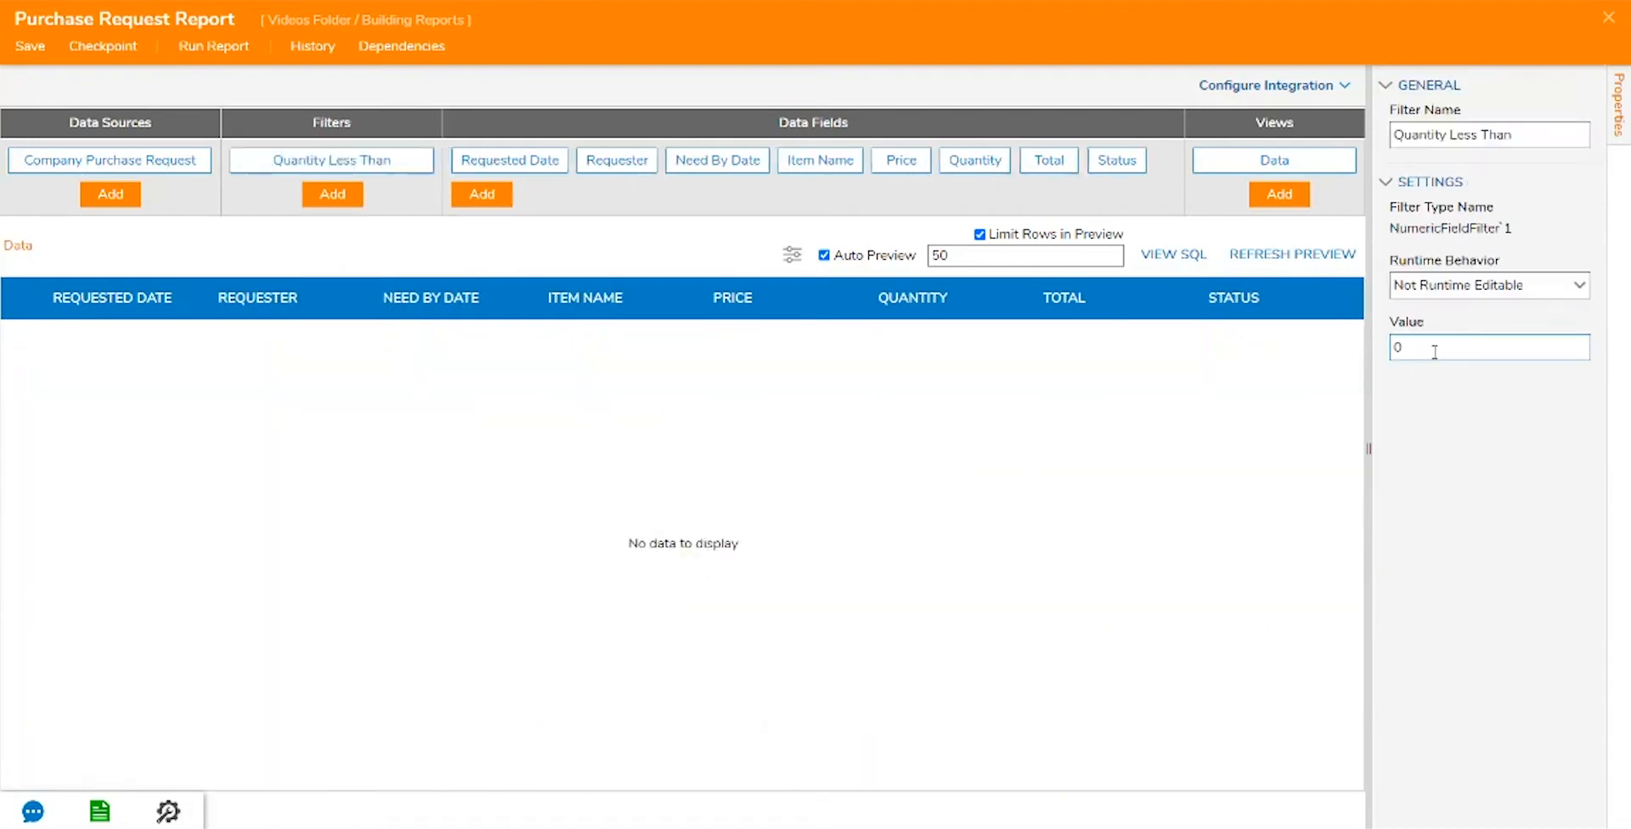
{"action": "type", "text": "5"}
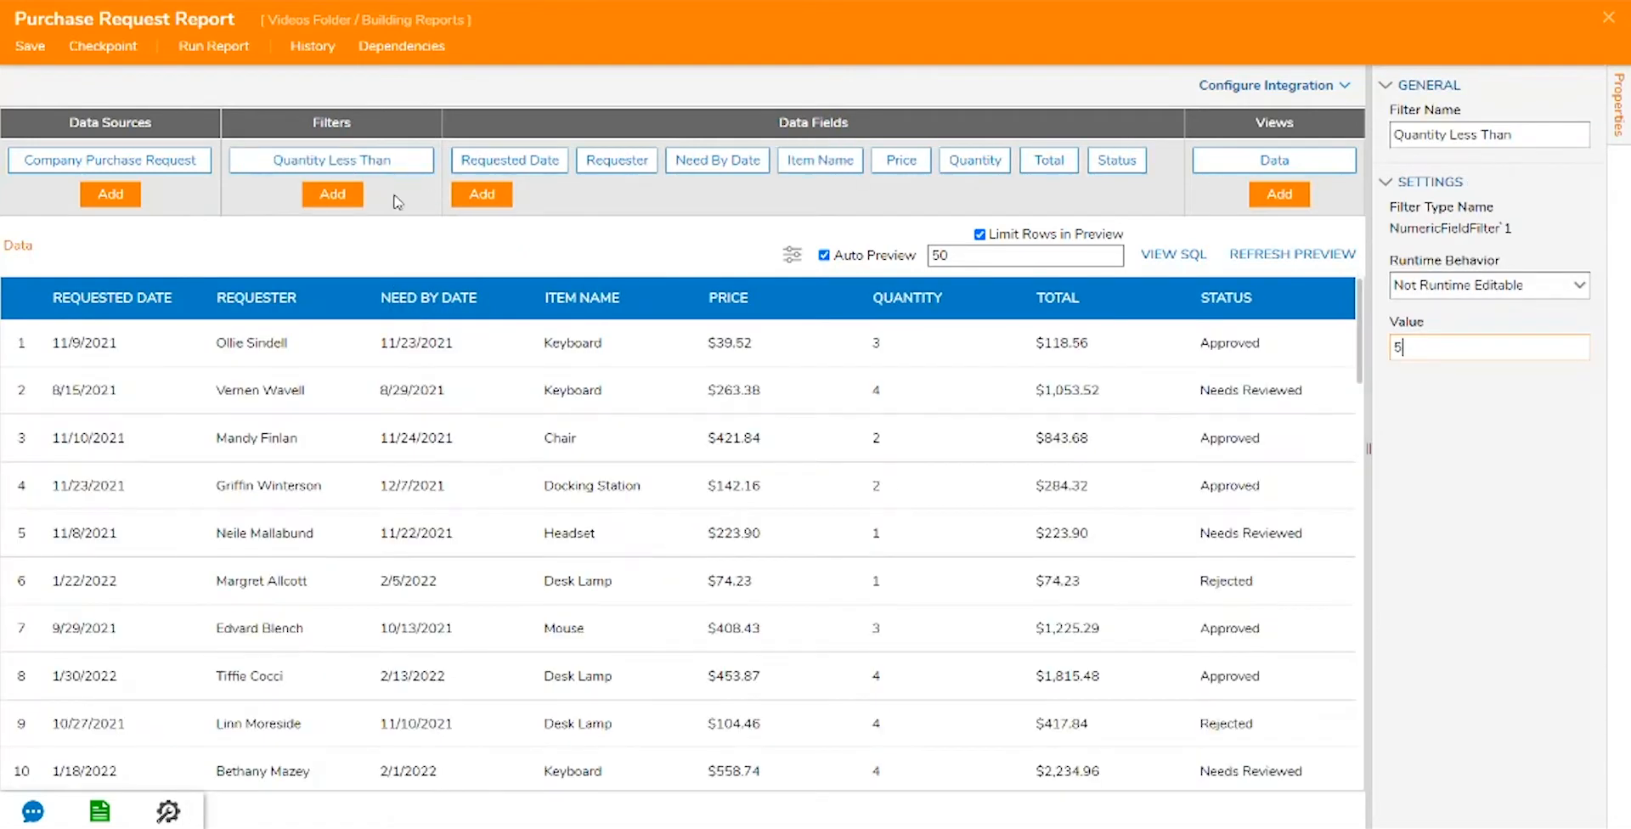
Try a Date Range filter on Need By Date with a changed period, then remove it
{"action": "left_click", "coordinate": [332, 194]}
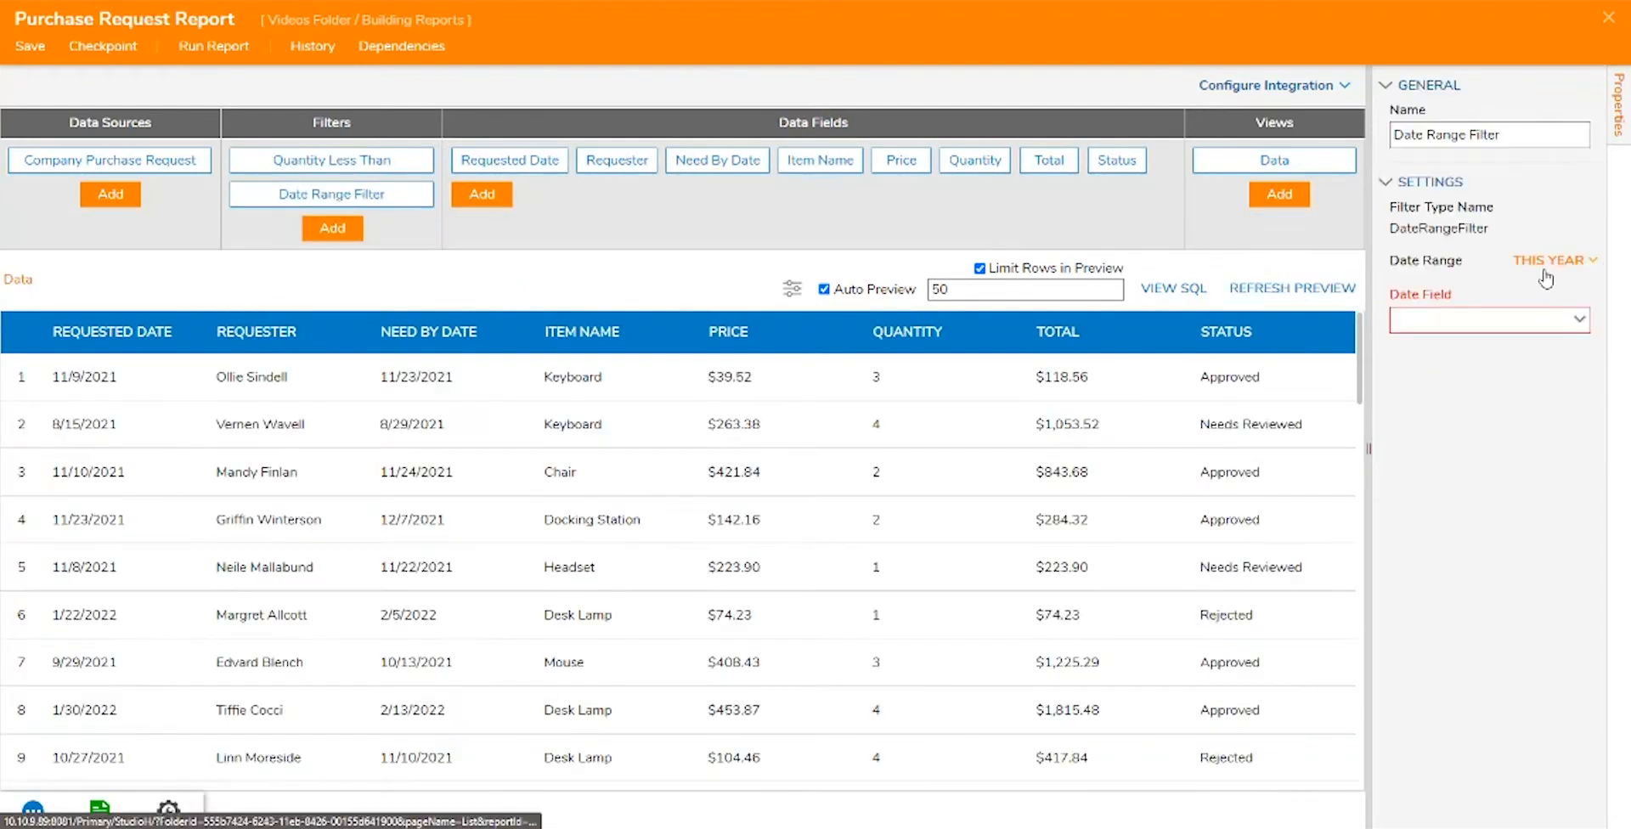
{"action": "left_click", "coordinate": [1547, 260]}
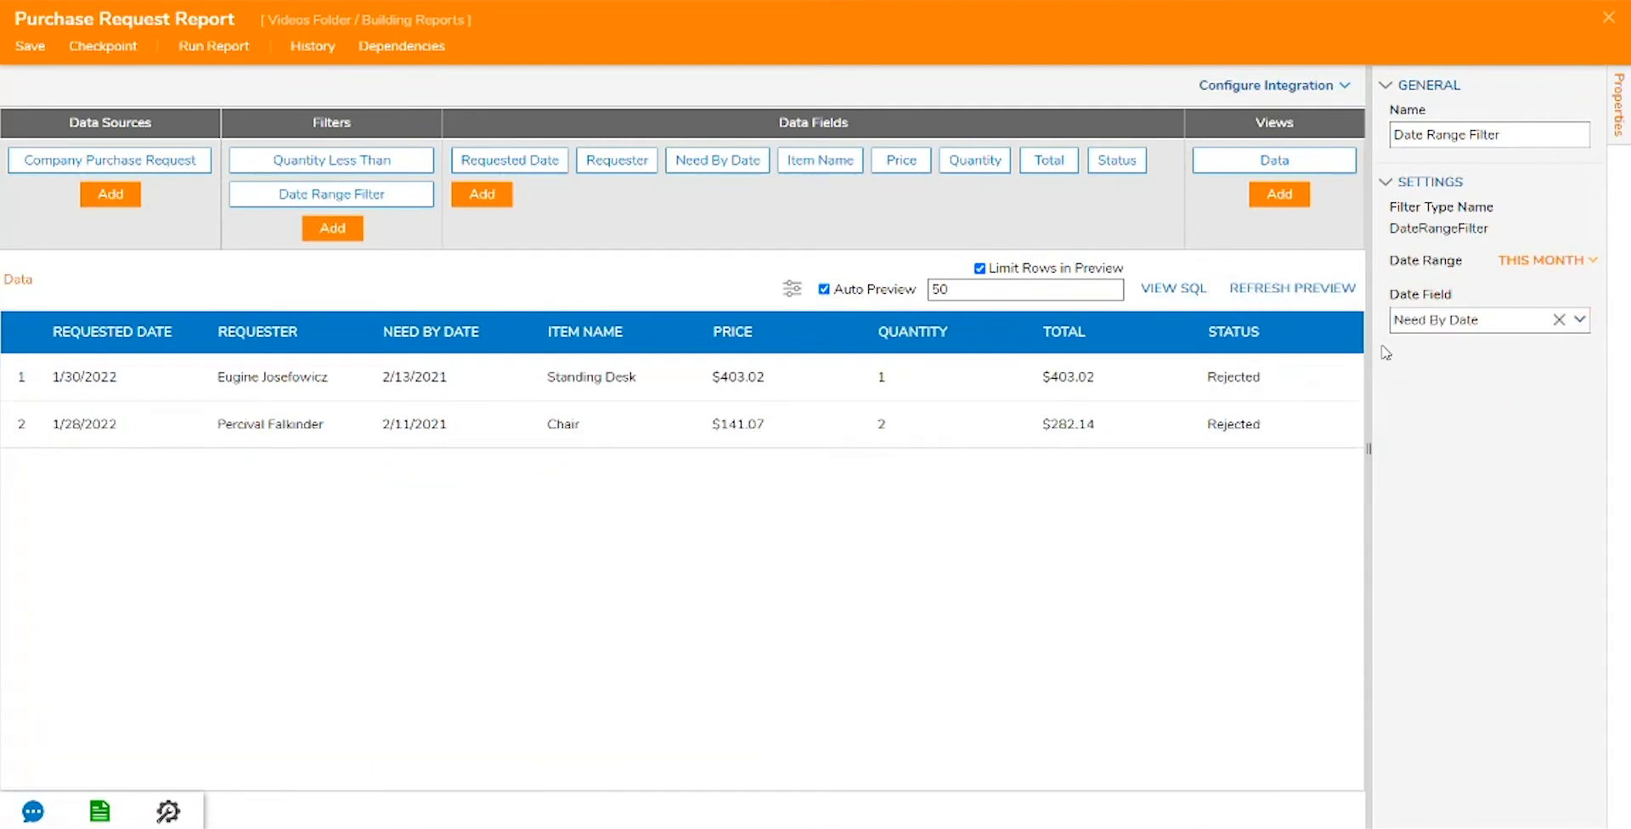
{"action": "left_click", "coordinate": [331, 228]}
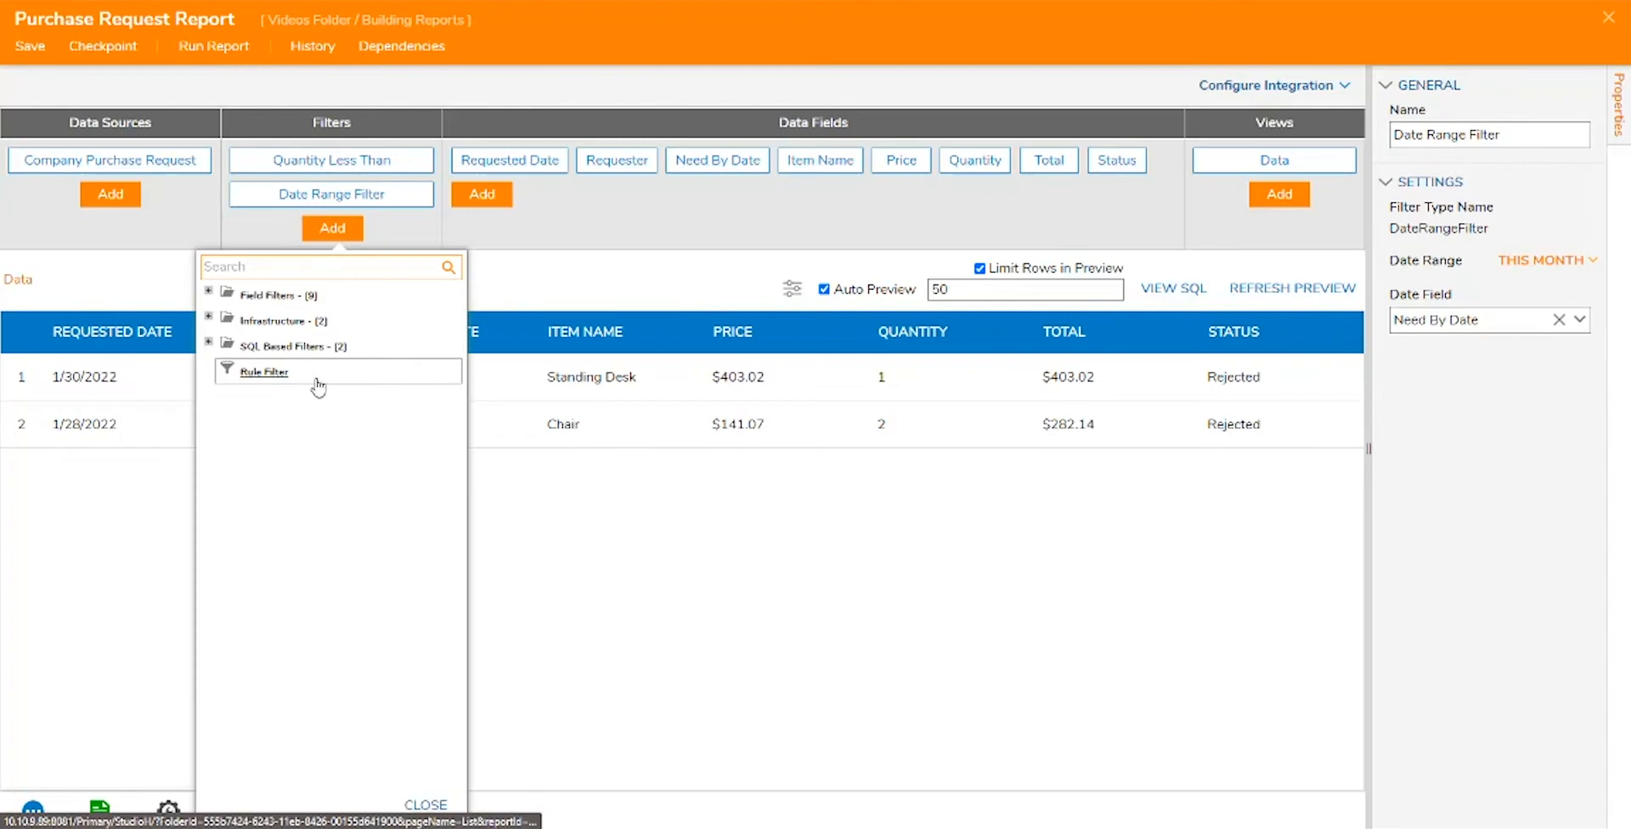
{"action": "left_click", "coordinate": [264, 372]}
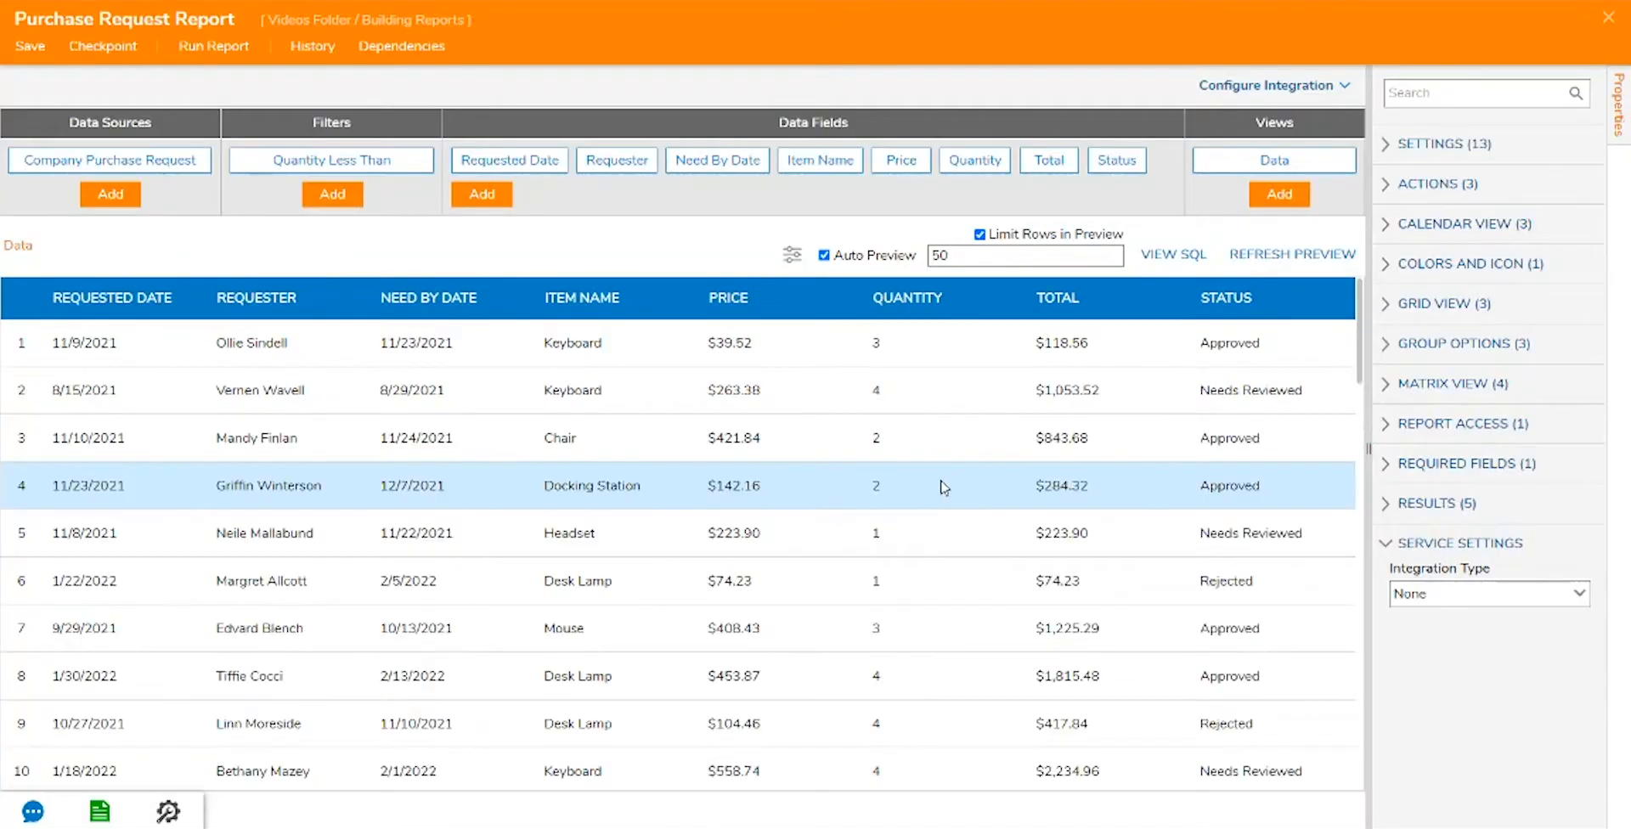
Sort by Requested Date descending and Status ascending, group by Status, and apply to the preview
{"action": "left_click", "coordinate": [792, 255]}
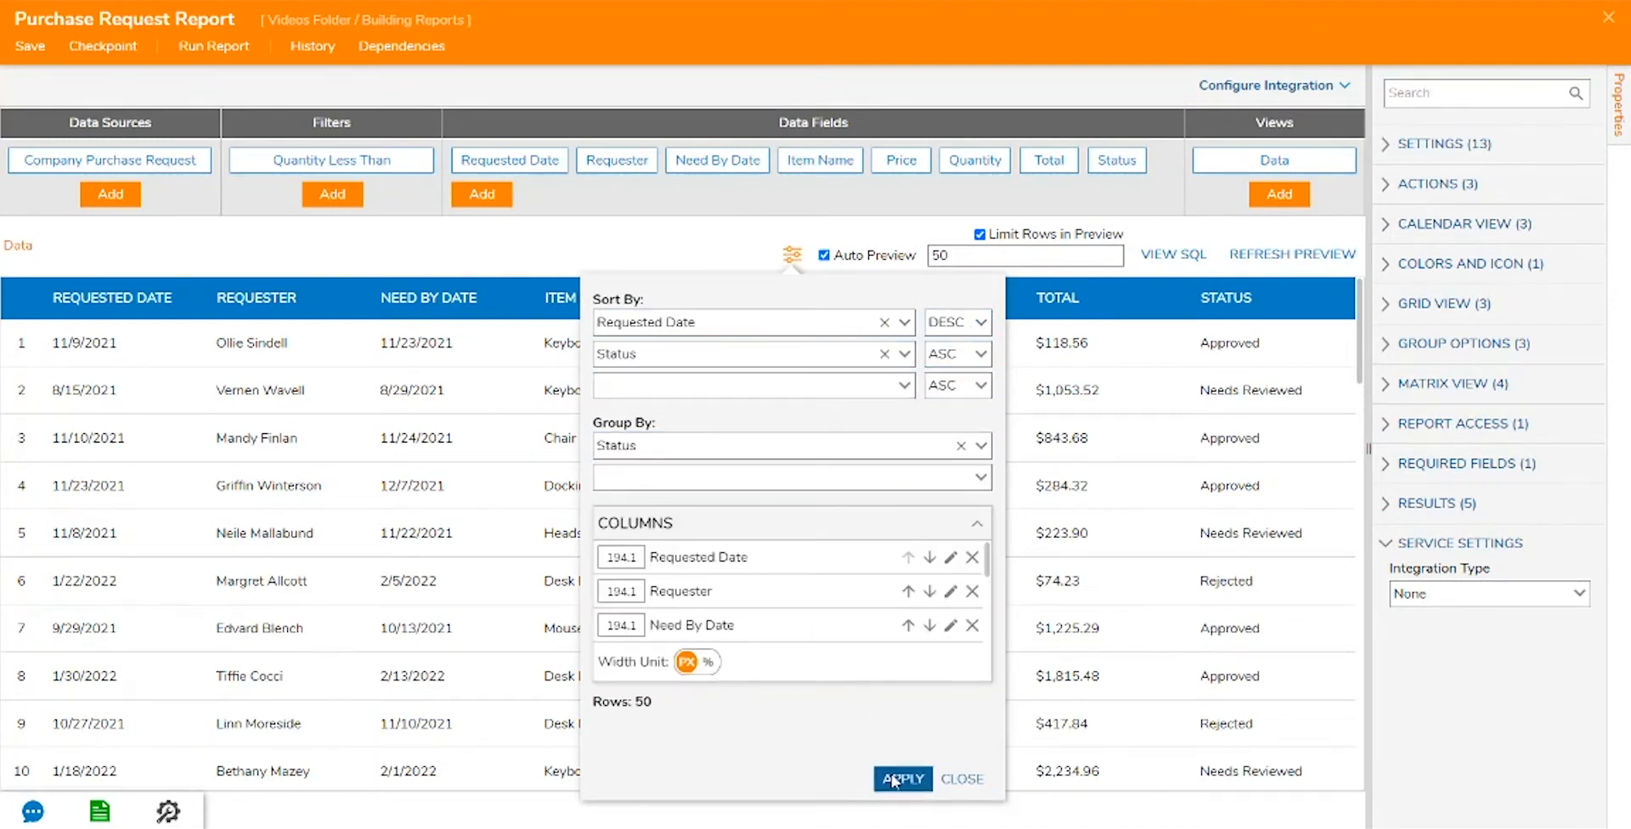
{"action": "left_click", "coordinate": [902, 778]}
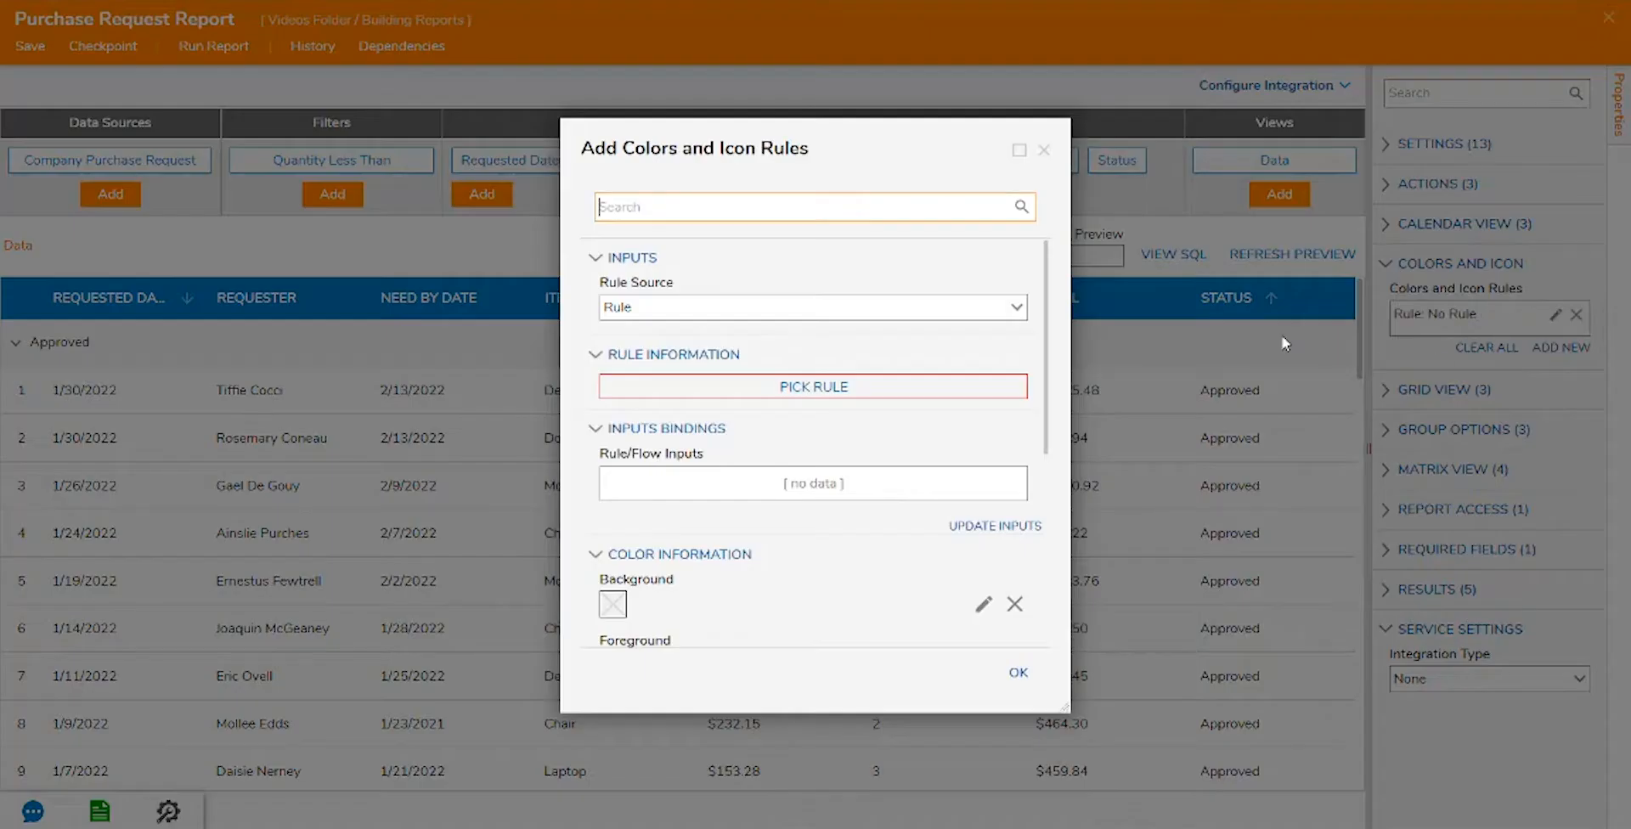
Bind the Amount Greater Than 500 rule to the total field and give it a red foreground colour
{"action": "left_click", "coordinate": [812, 386]}
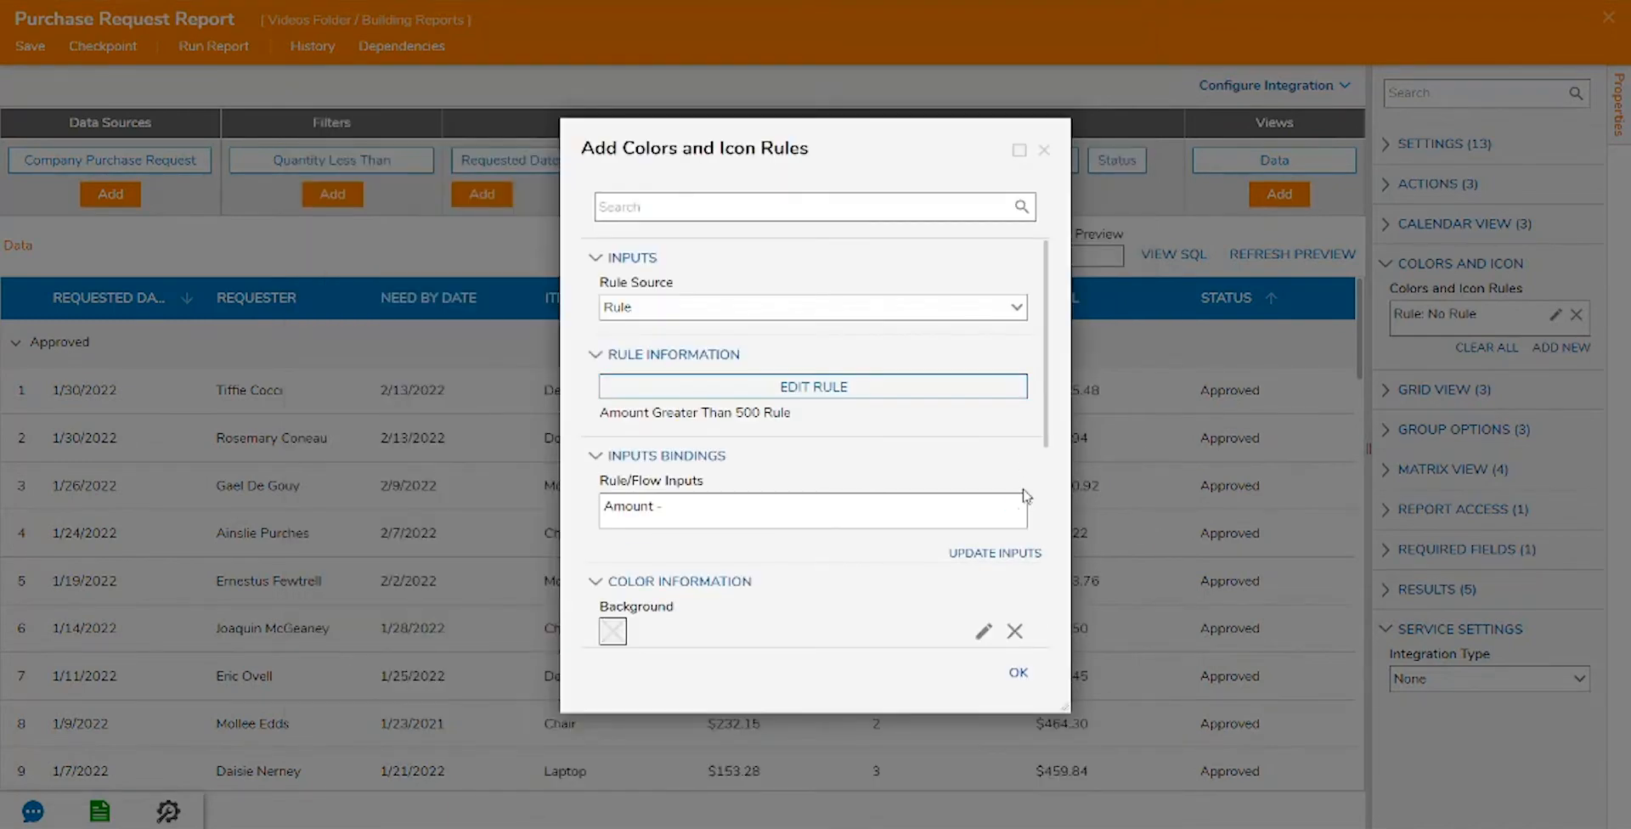
{"action": "left_click", "coordinate": [812, 510]}
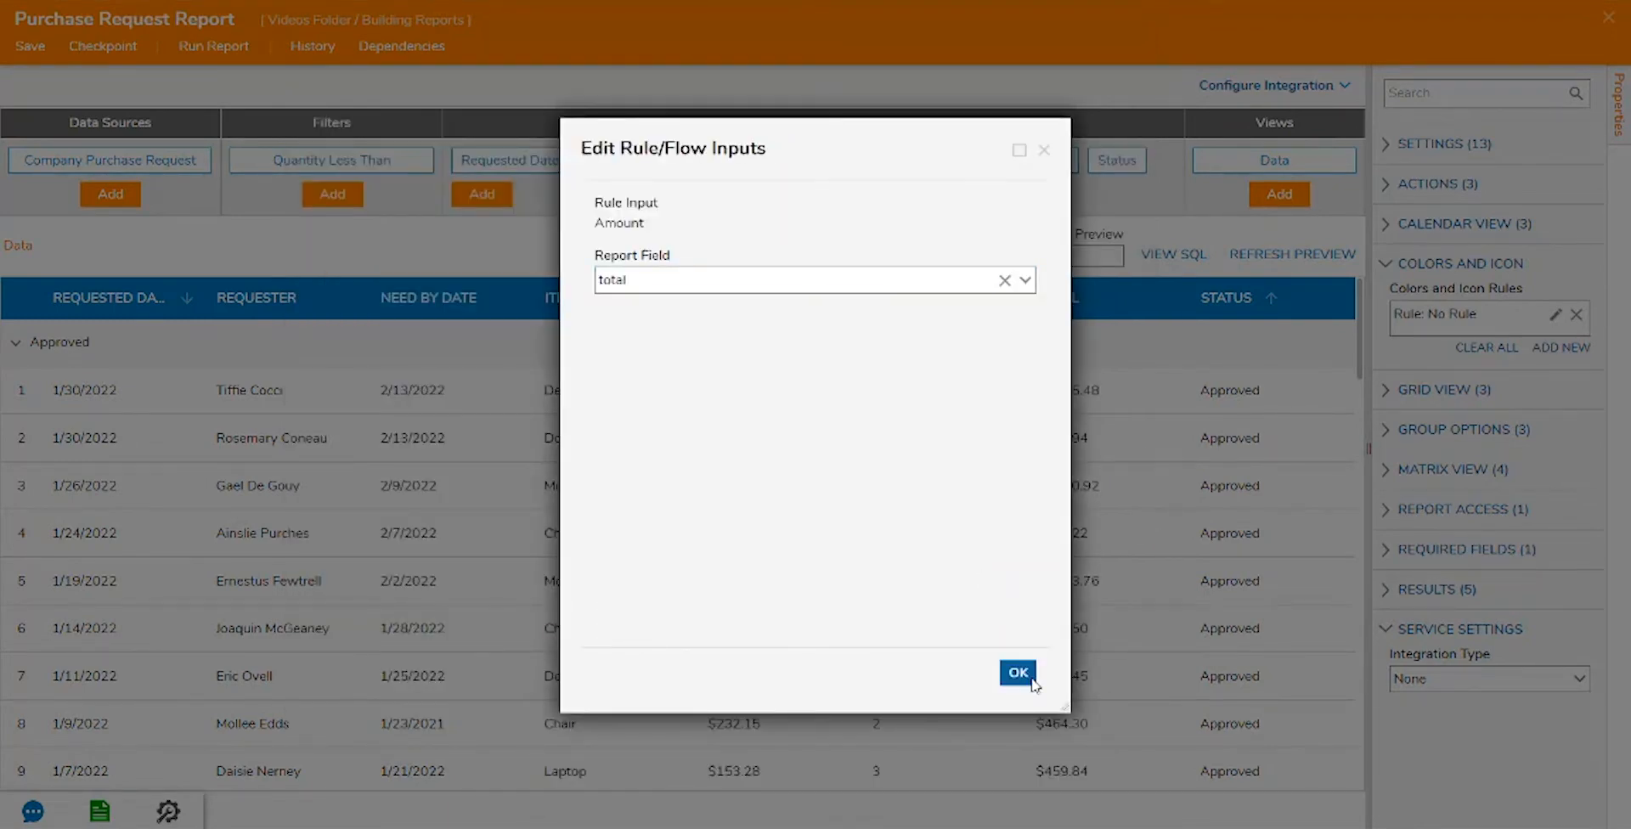
{"action": "left_click", "coordinate": [1016, 673]}
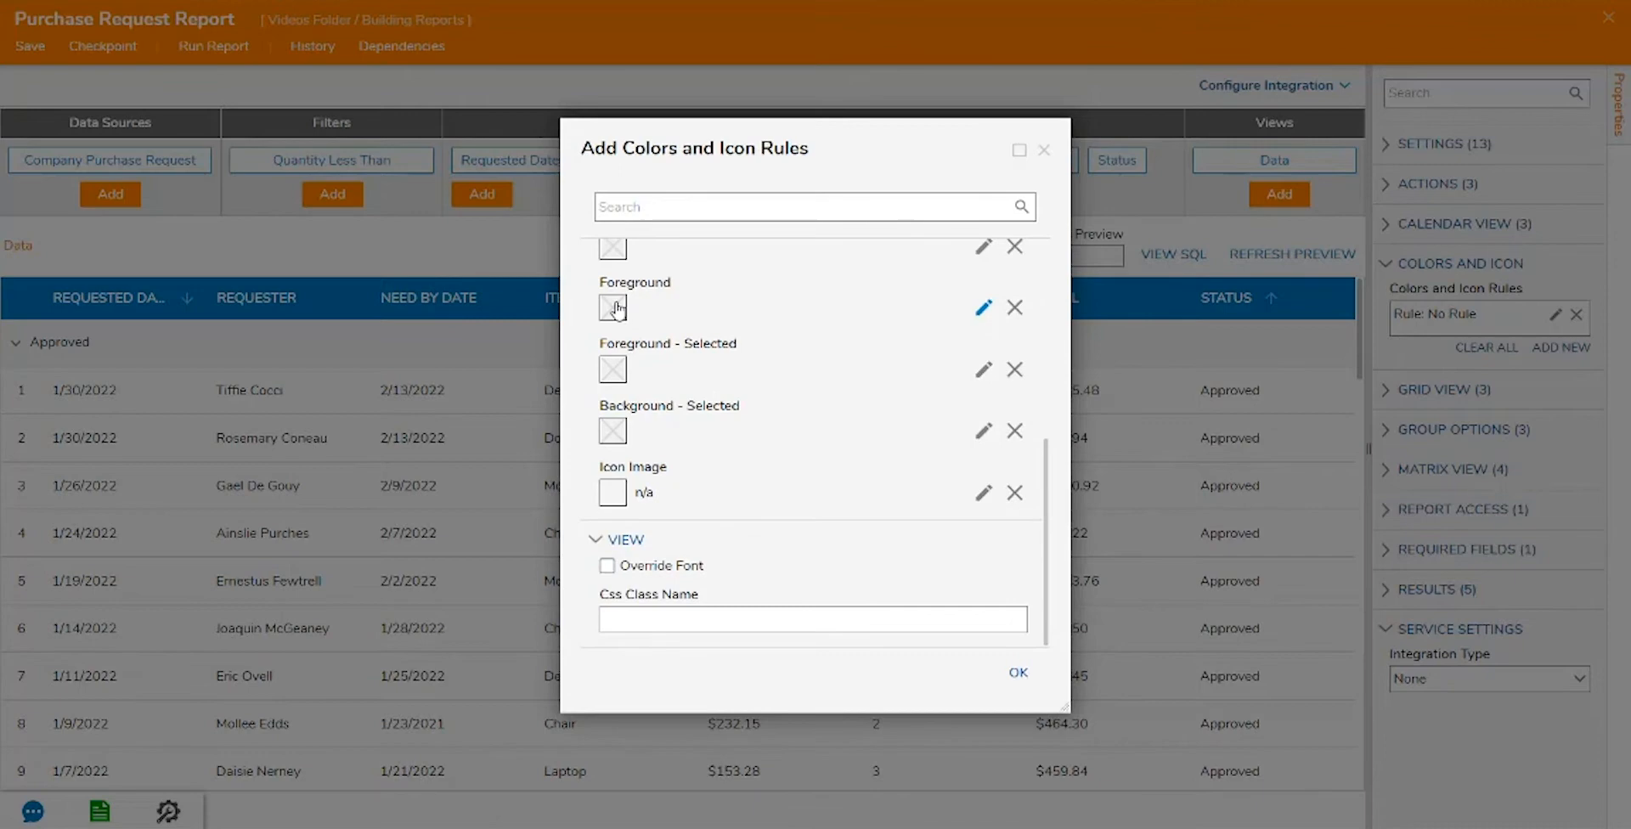
{"action": "left_click", "coordinate": [611, 308]}
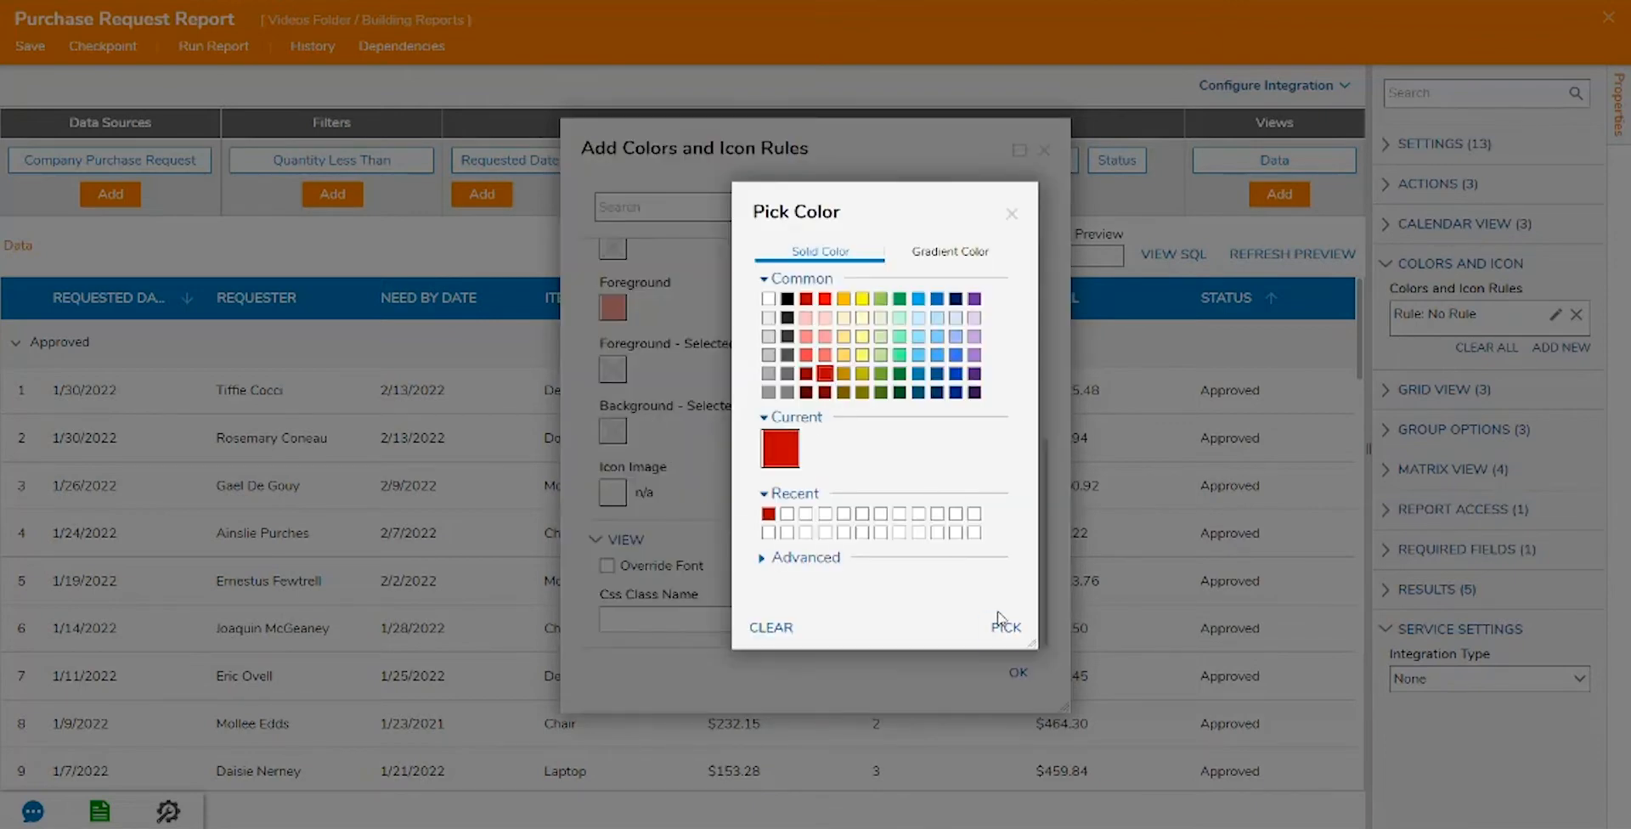
{"action": "left_click", "coordinate": [1018, 673]}
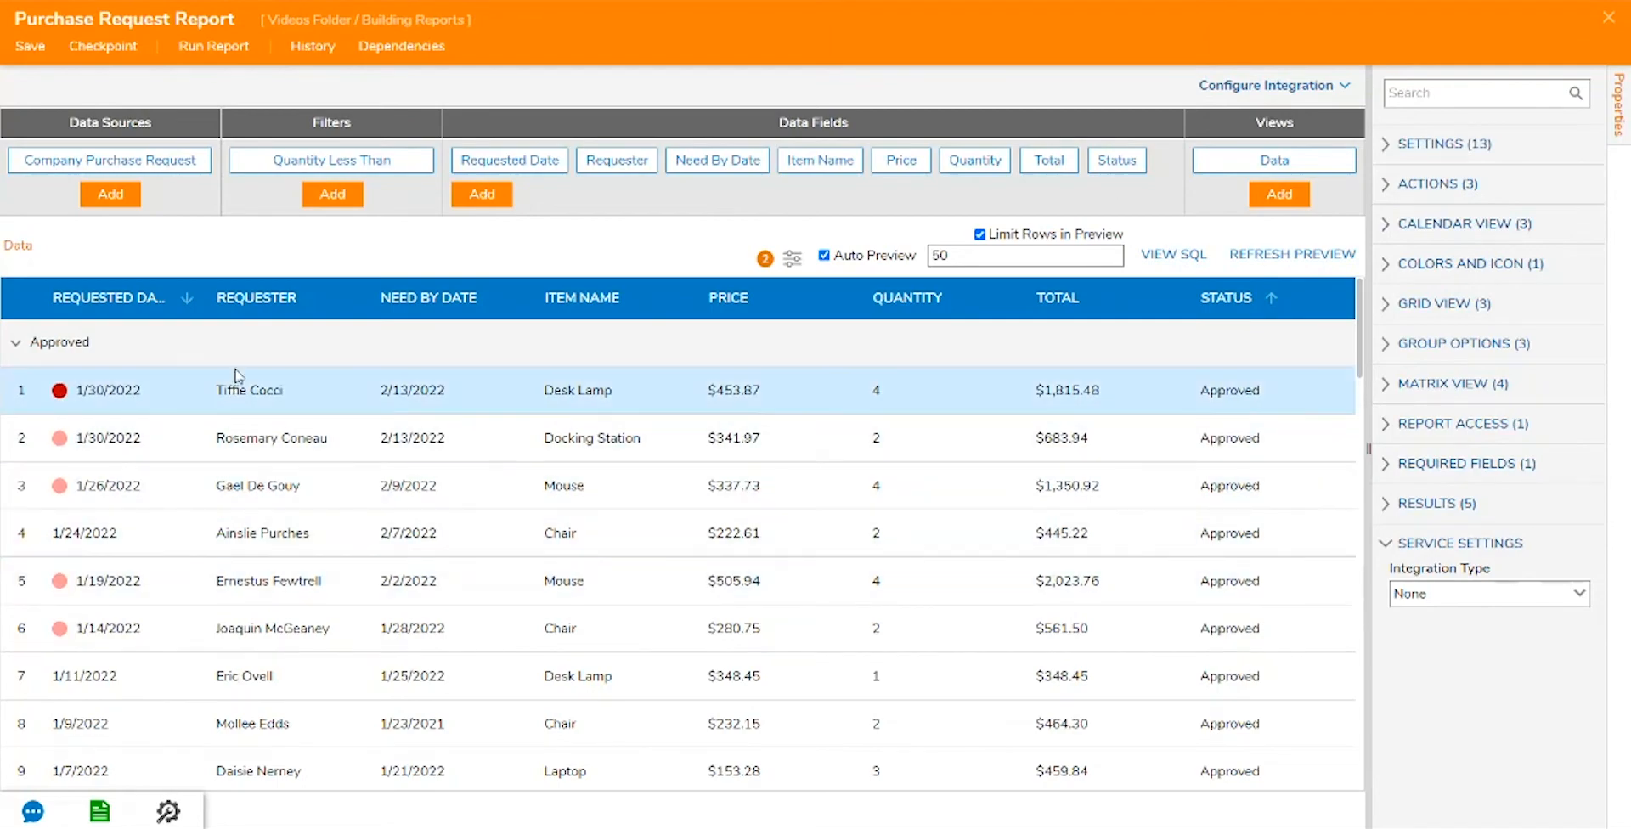
Run the report and send the first requester an email 'Request' saying 'Your request has been approved!'
{"action": "left_click", "coordinate": [214, 44]}
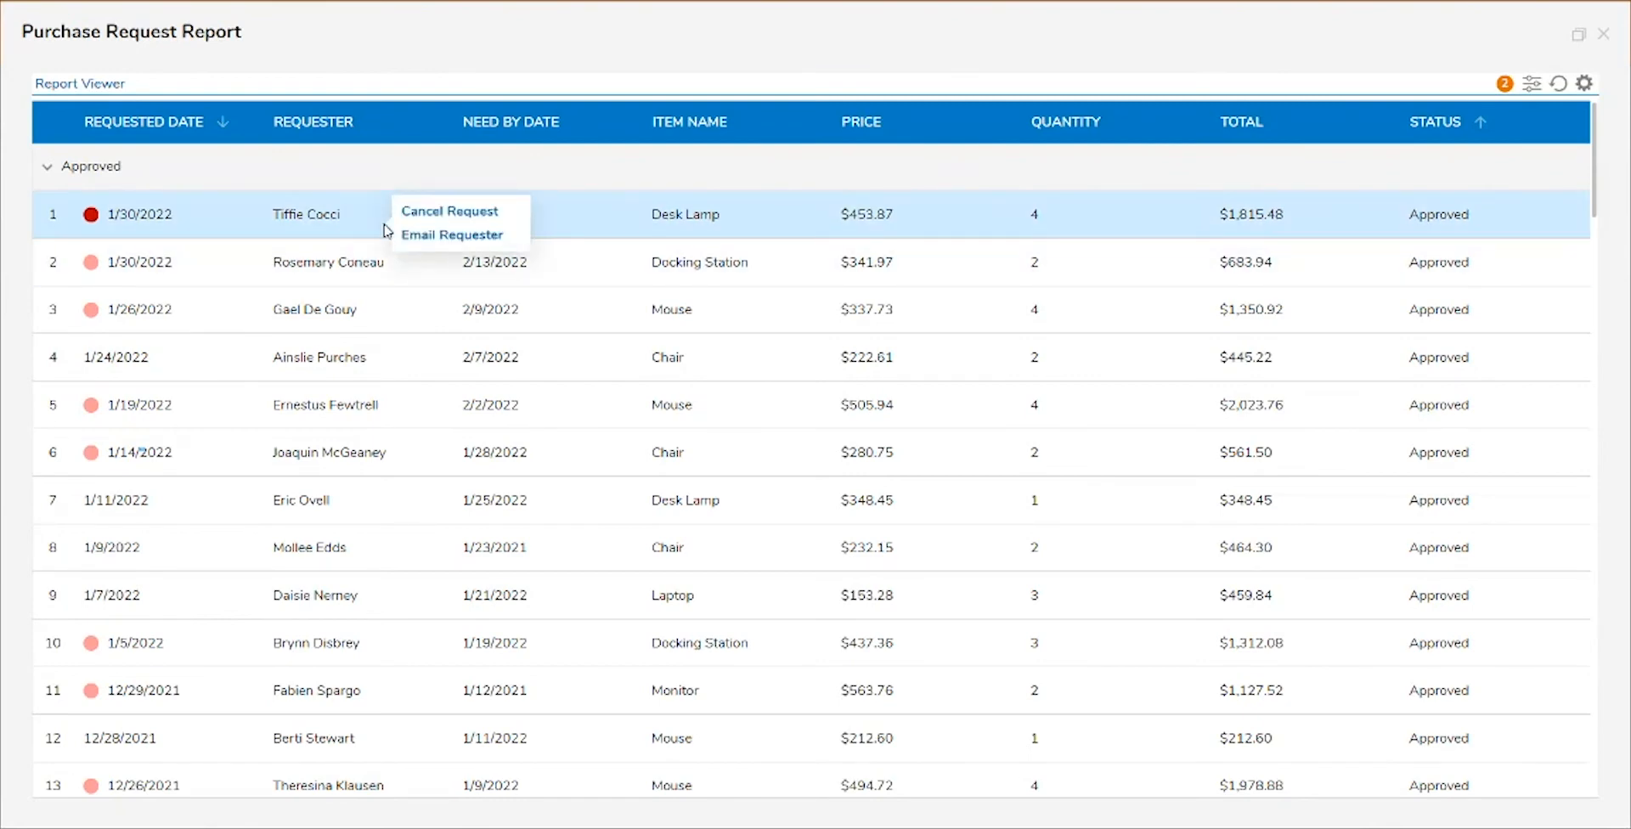
{"action": "mouse_move", "coordinate": [453, 235]}
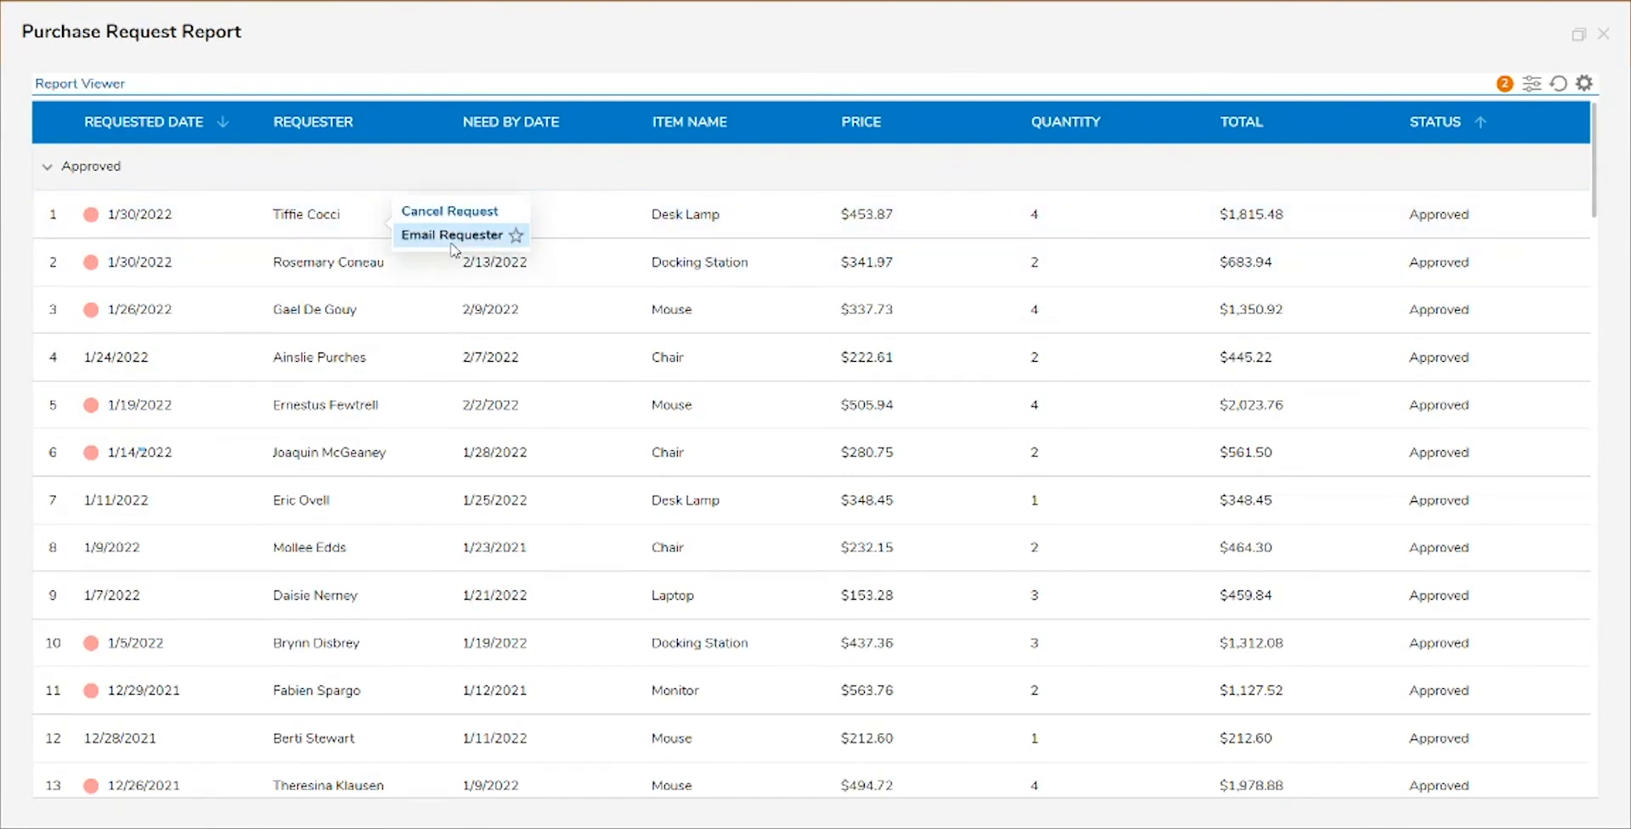
{"action": "left_click", "coordinate": [451, 235]}
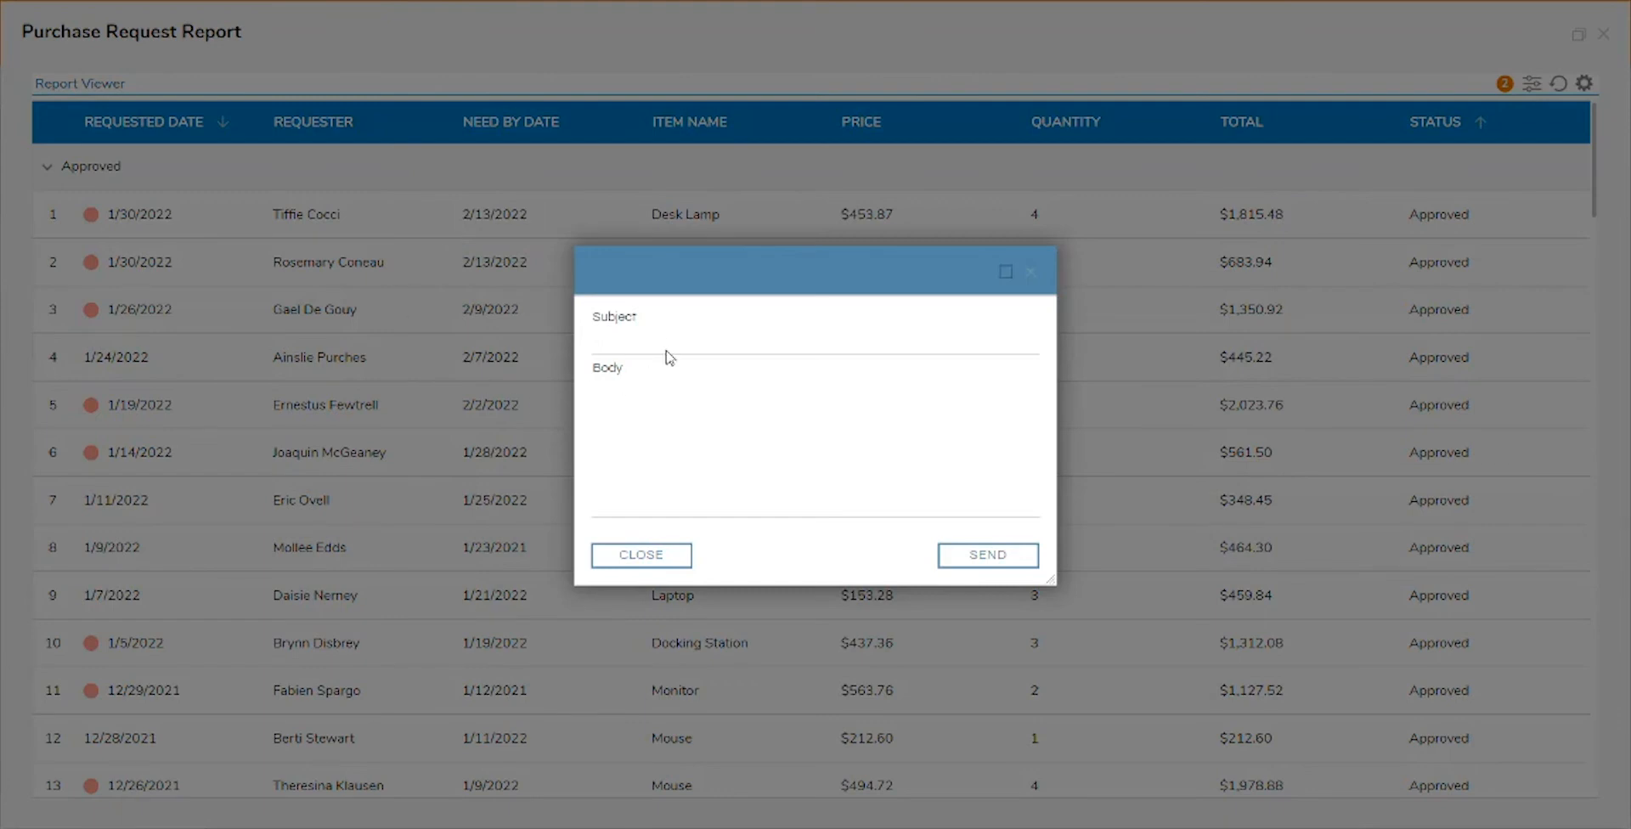
{"action": "type", "text": "Request"}
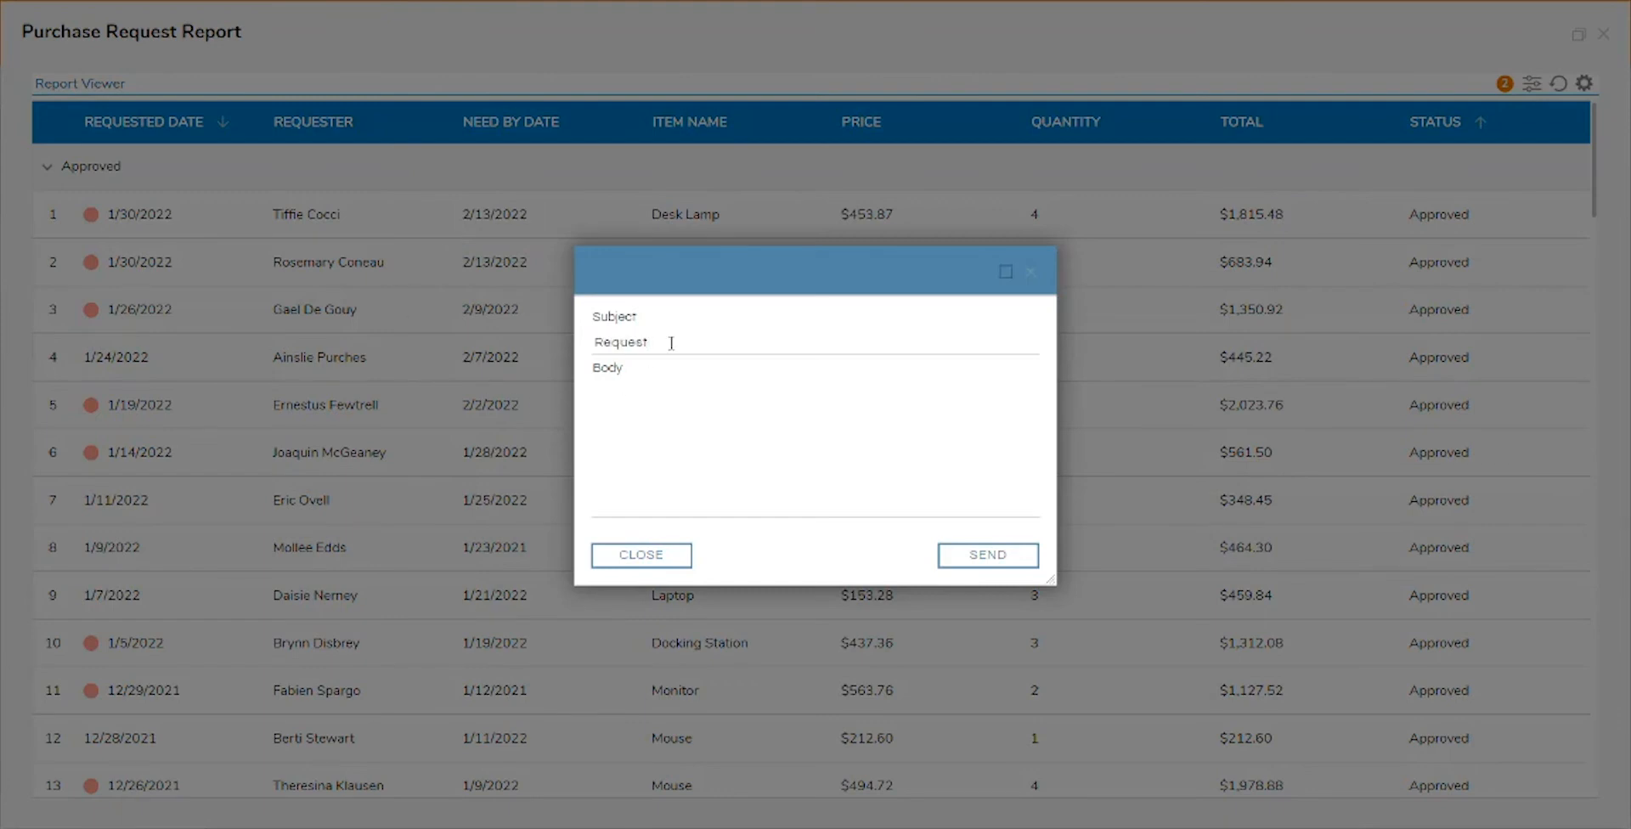
{"action": "type", "text": "Your request has bee"}
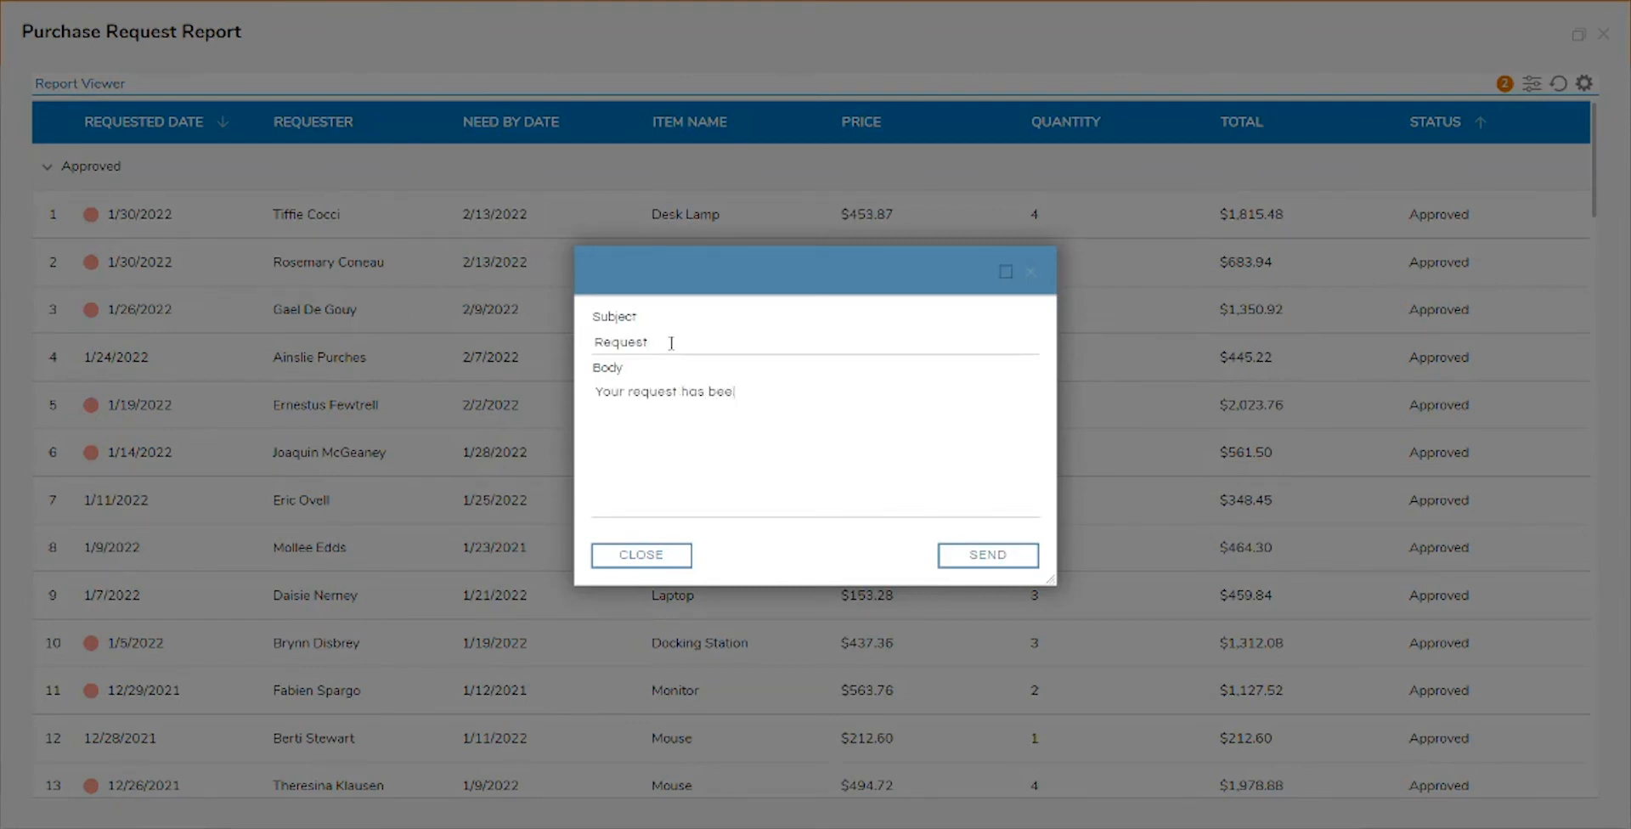
{"action": "type", "text": "n approved!"}
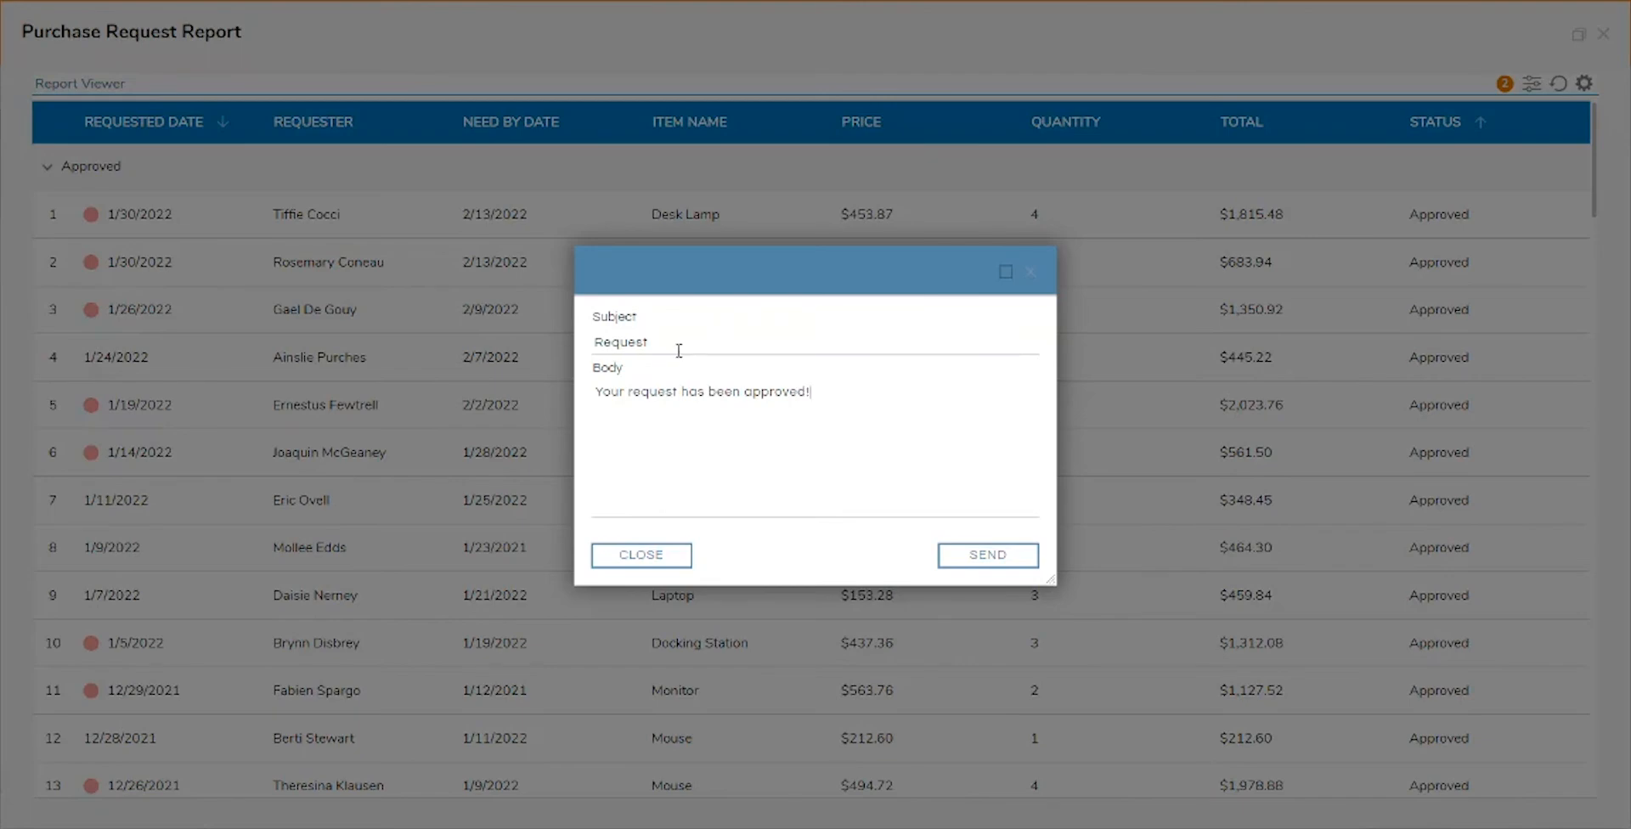
{"action": "left_click", "coordinate": [986, 554]}
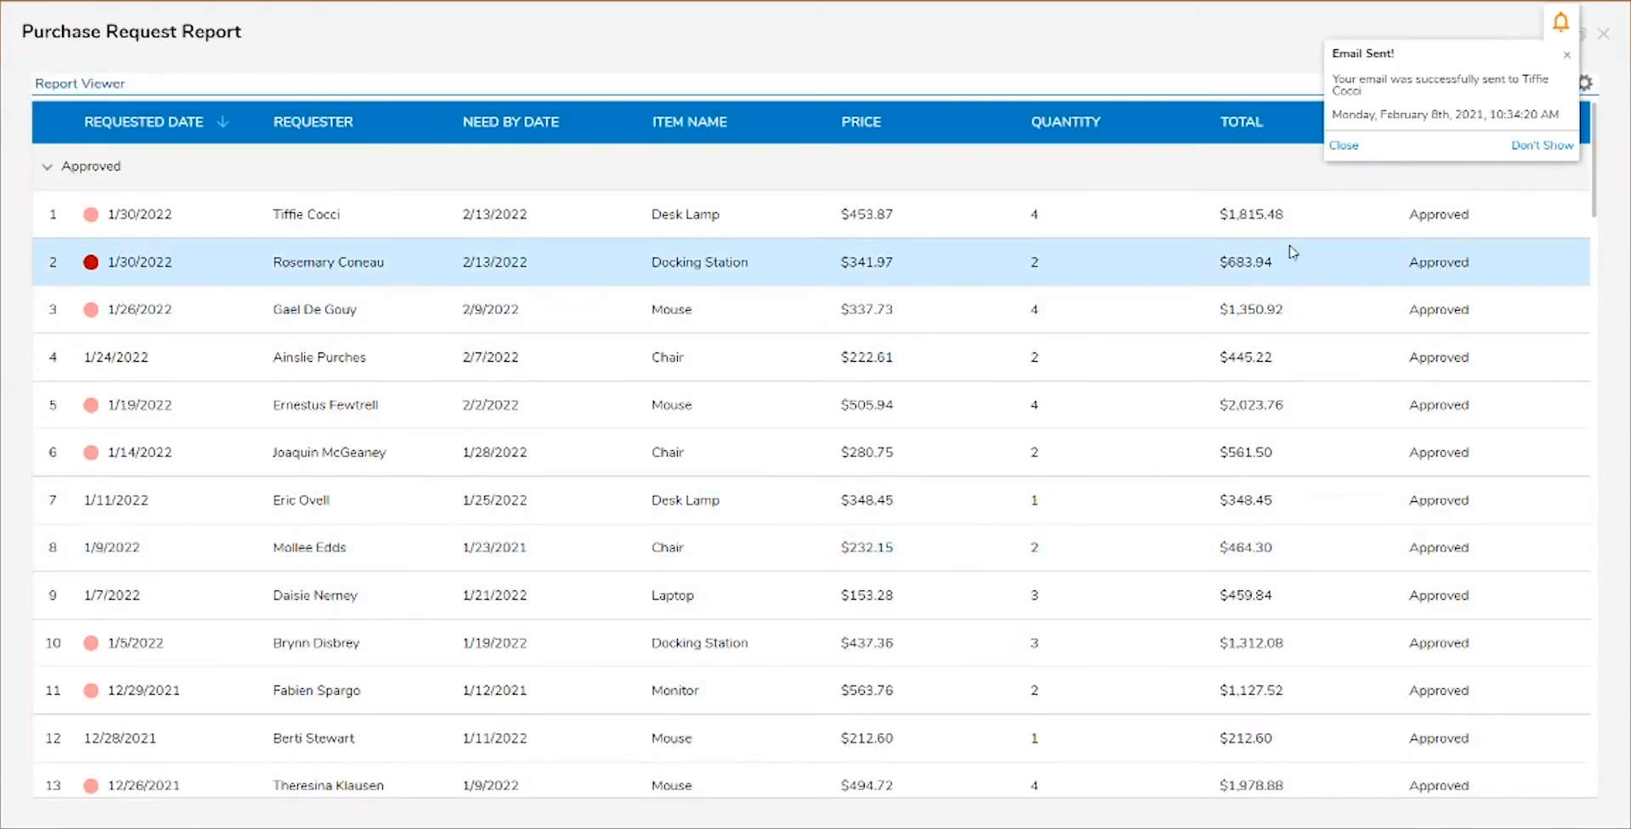
{"action": "left_click", "coordinate": [1342, 146]}
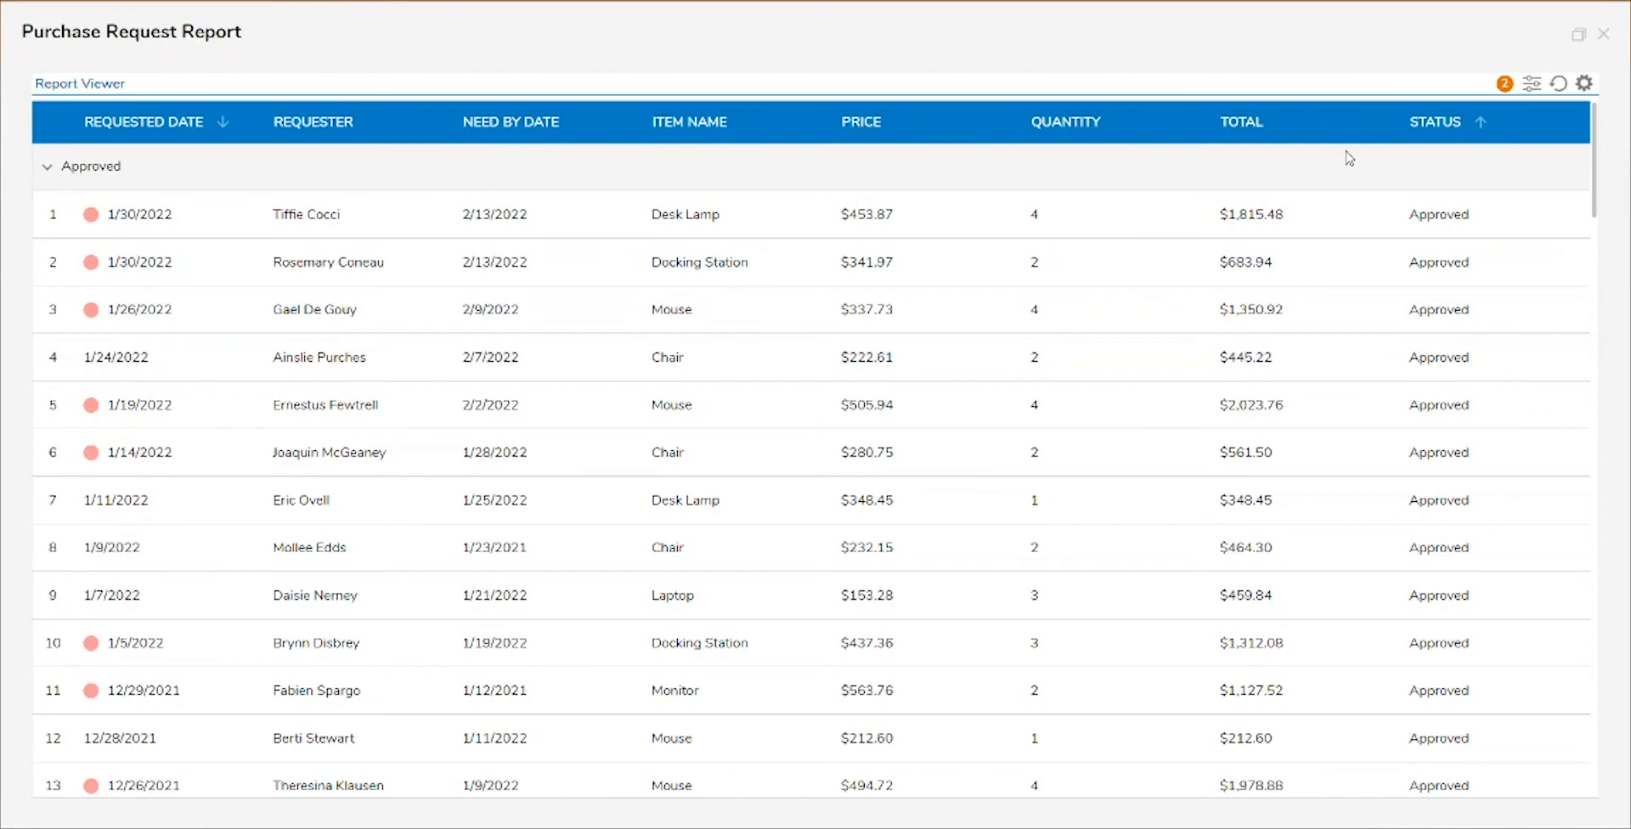
Choose Download/Send Report with Download and Pdf as the file format
{"action": "left_click", "coordinate": [1585, 83]}
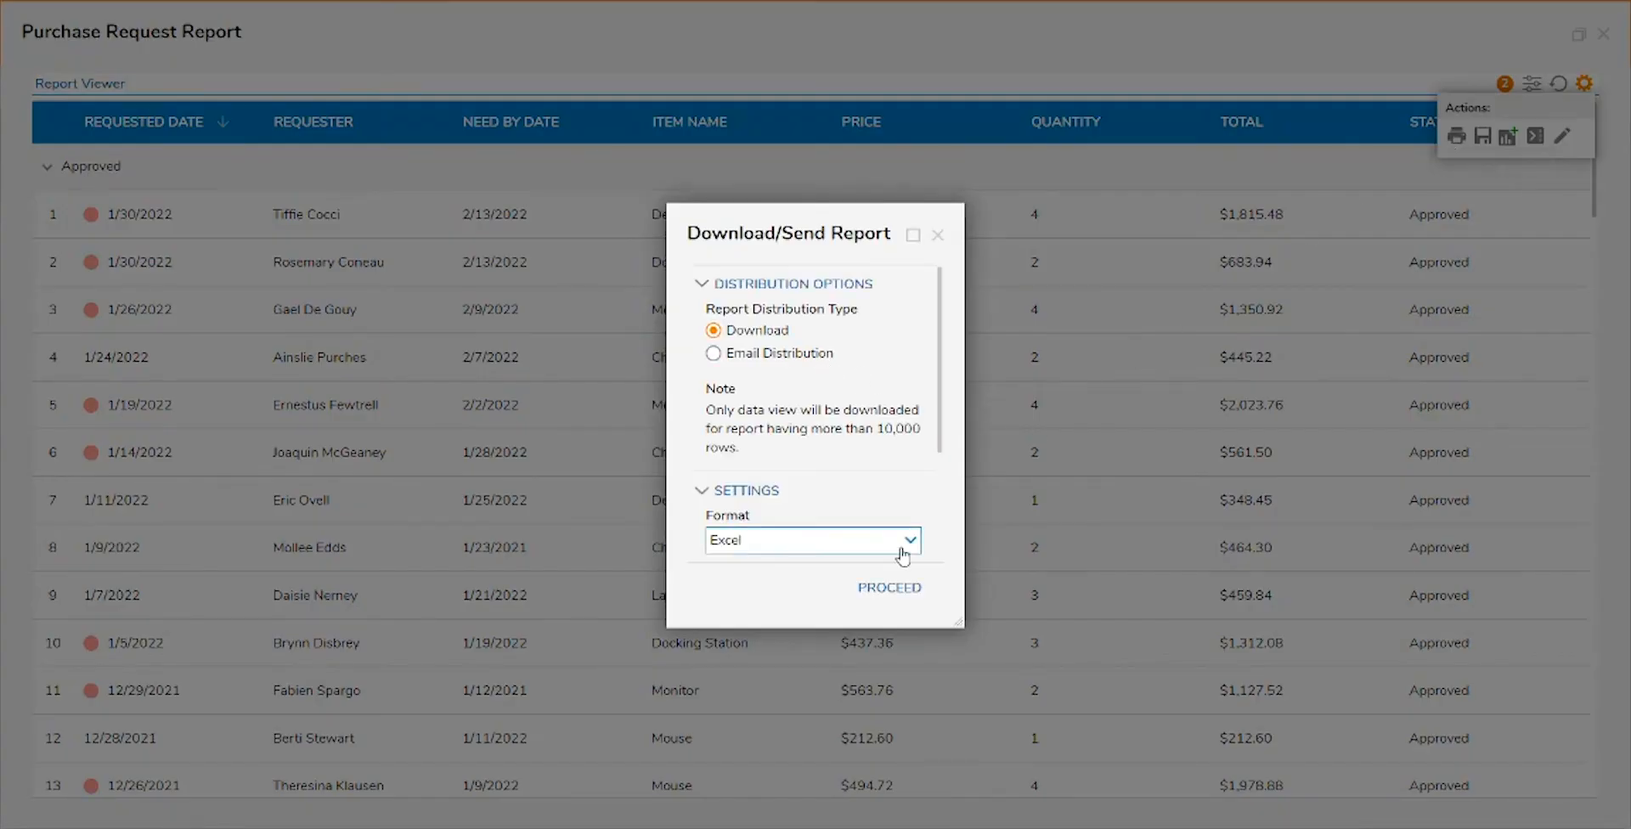
{"action": "left_click", "coordinate": [811, 538]}
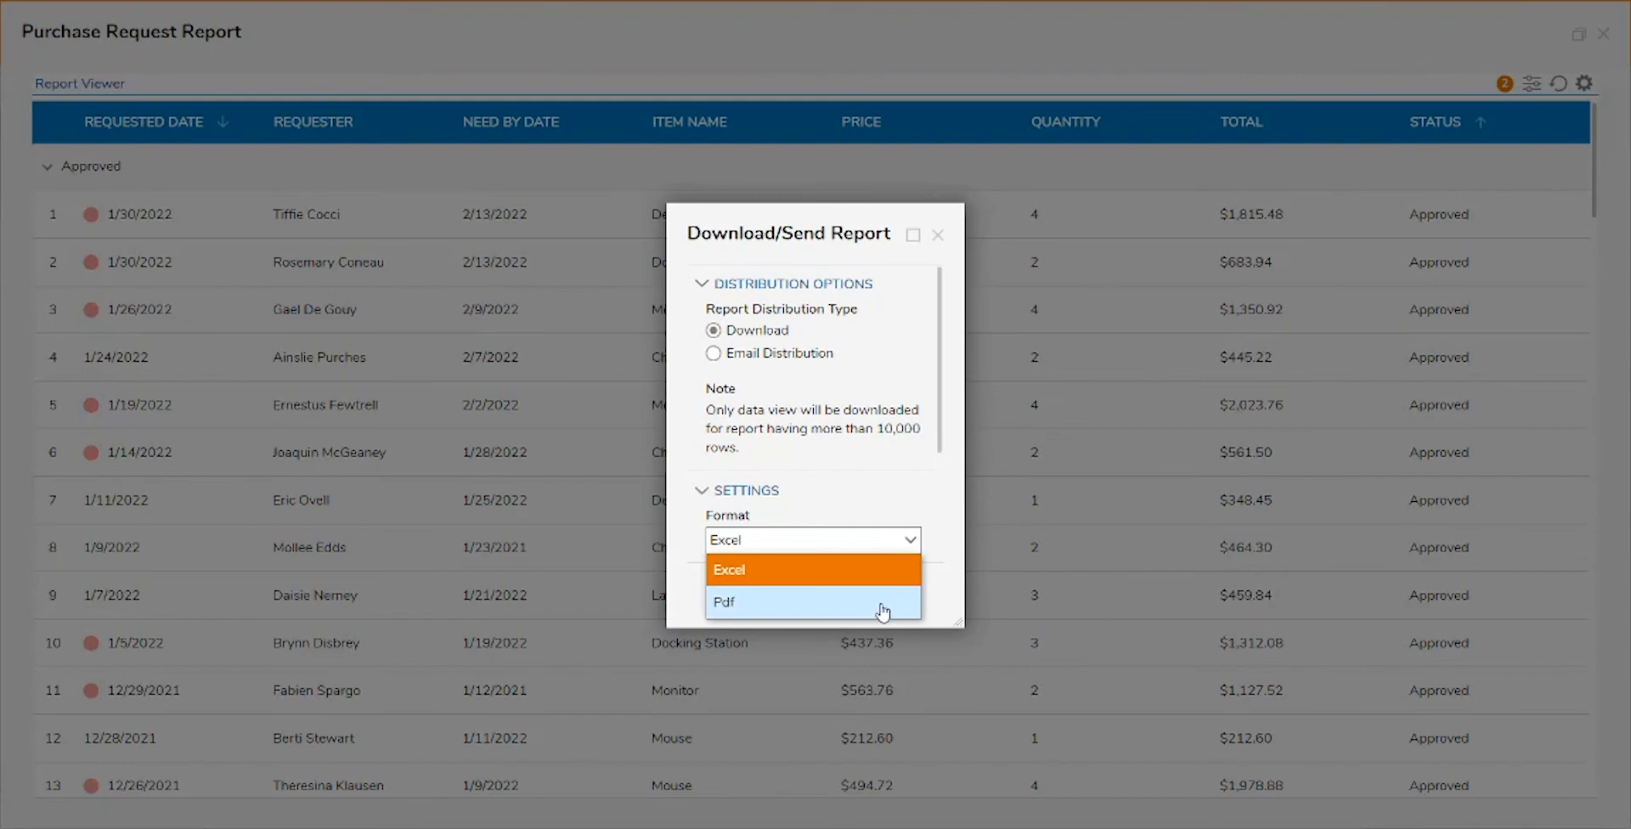
{"action": "left_click", "coordinate": [709, 332]}
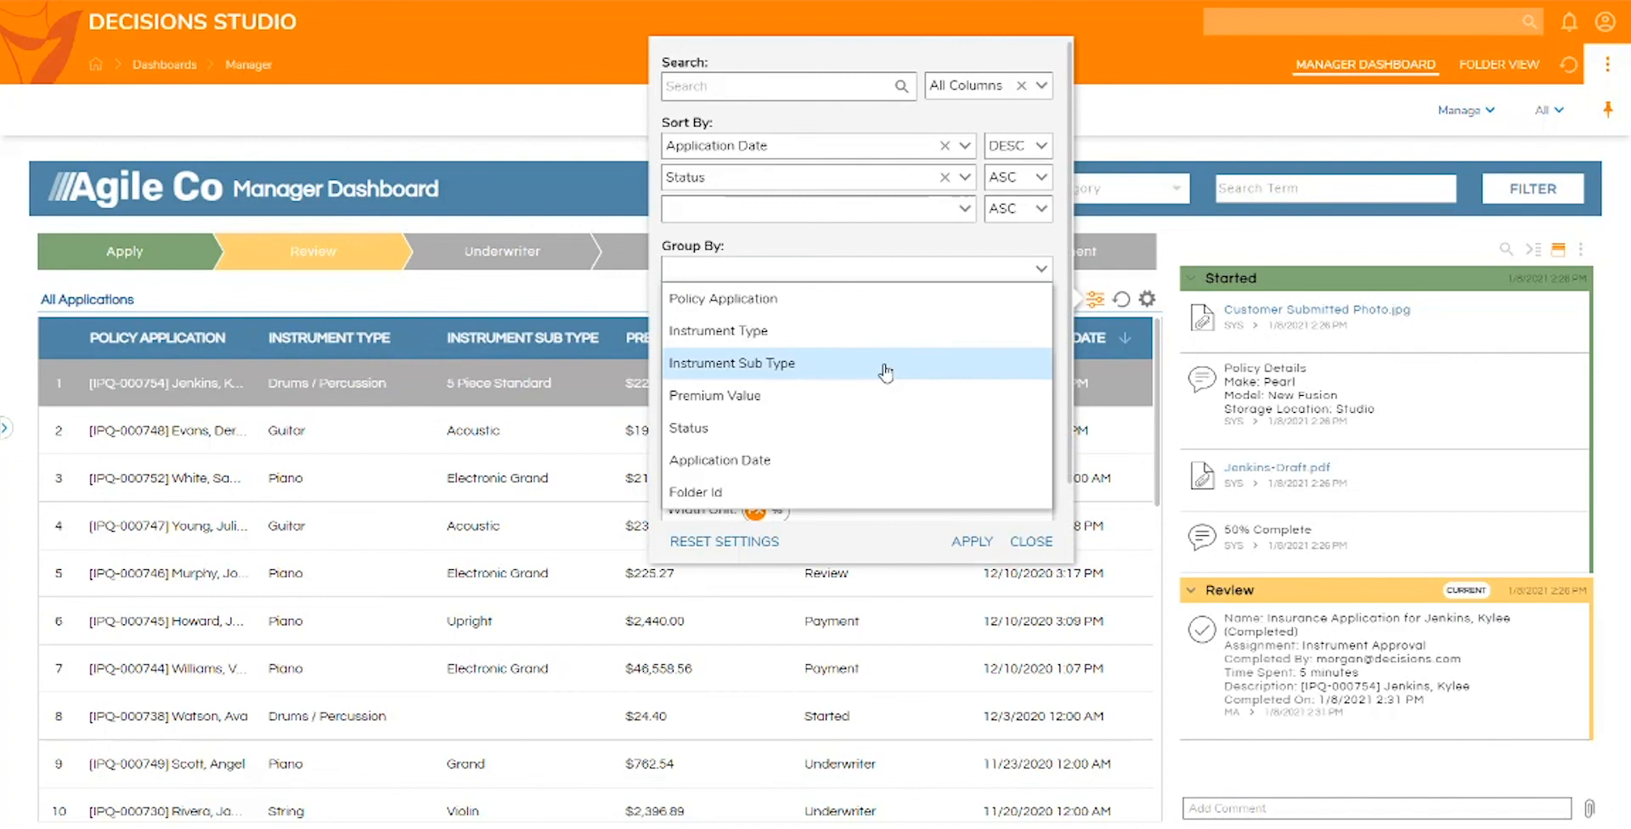
Apply a Group By status so the list shows Manager, Payment and Review sections
{"action": "left_click", "coordinate": [971, 540]}
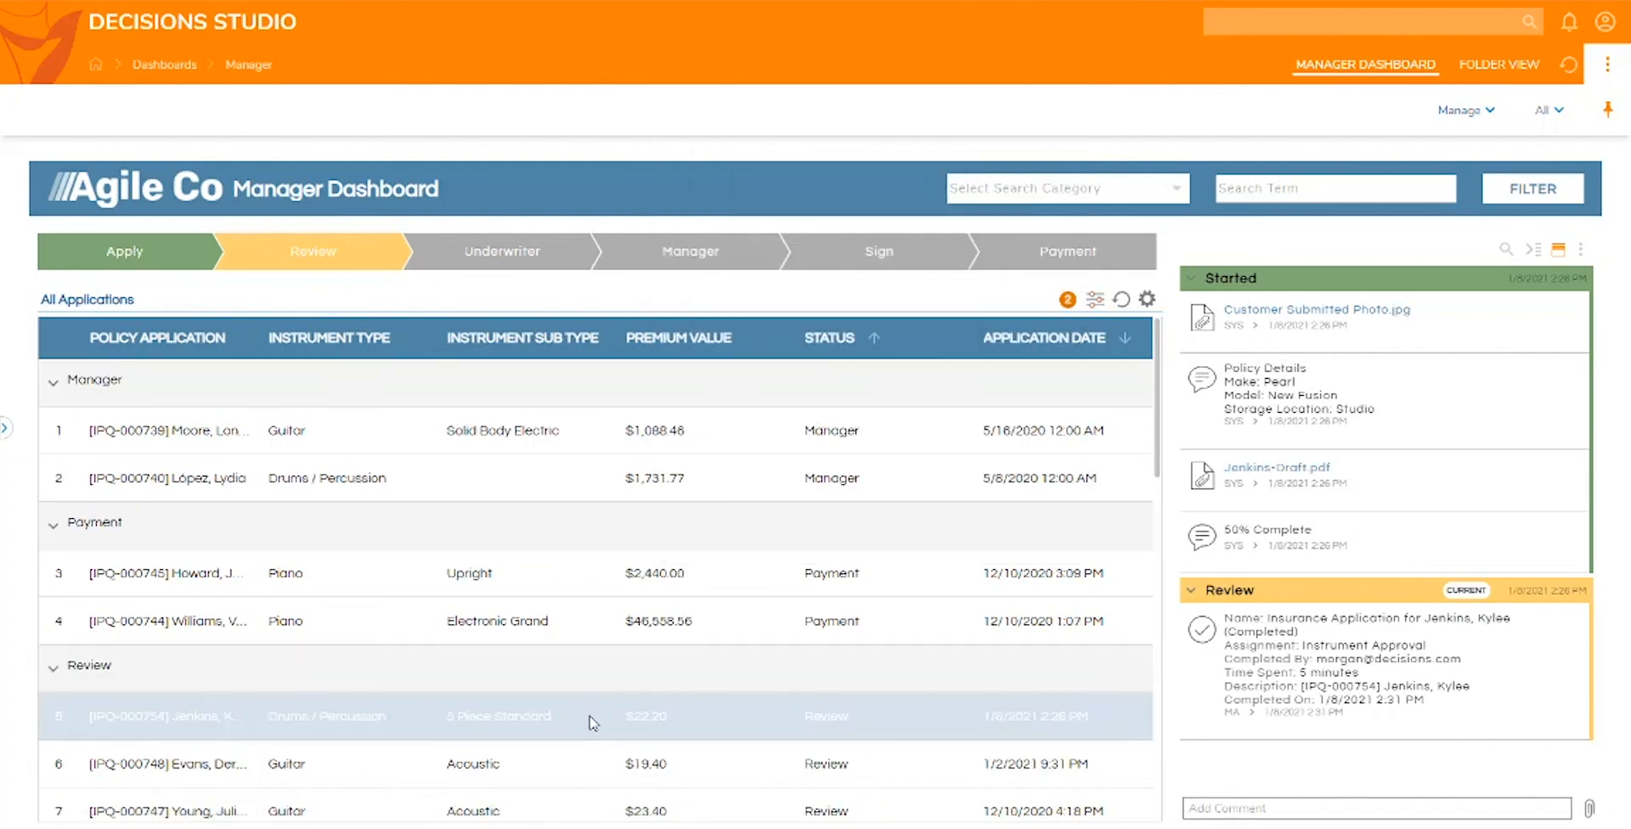